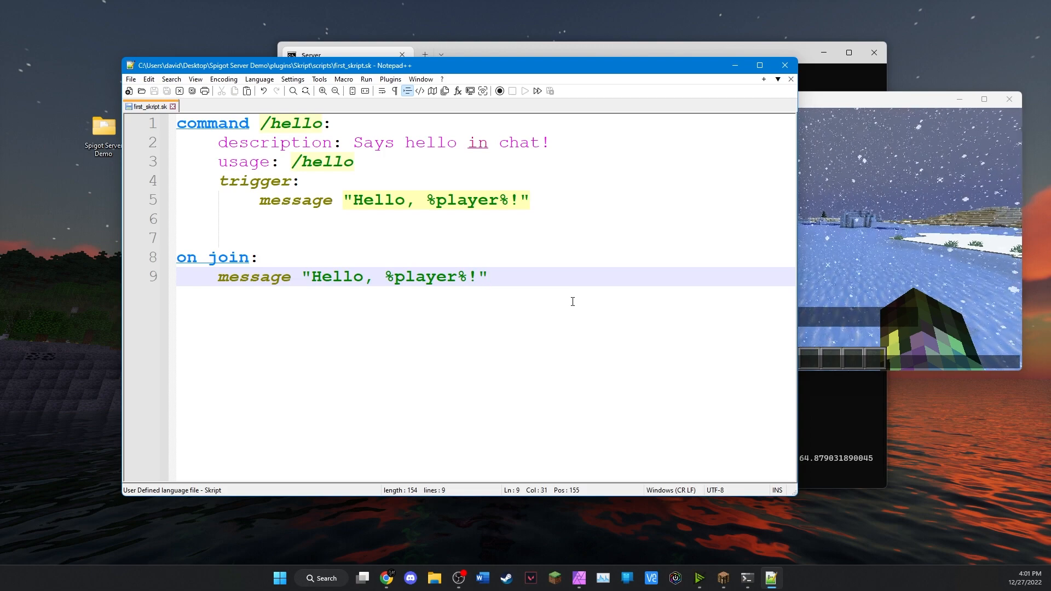
Step: Add the header 'command /prefix <text>:' on a new line below the join handler
key(Enter)
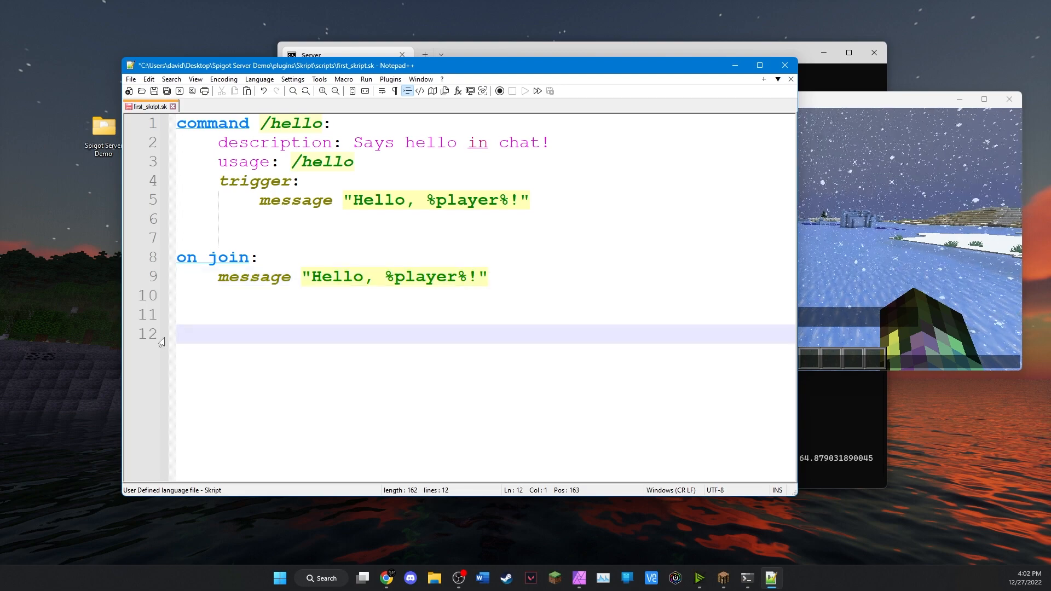
text(command)
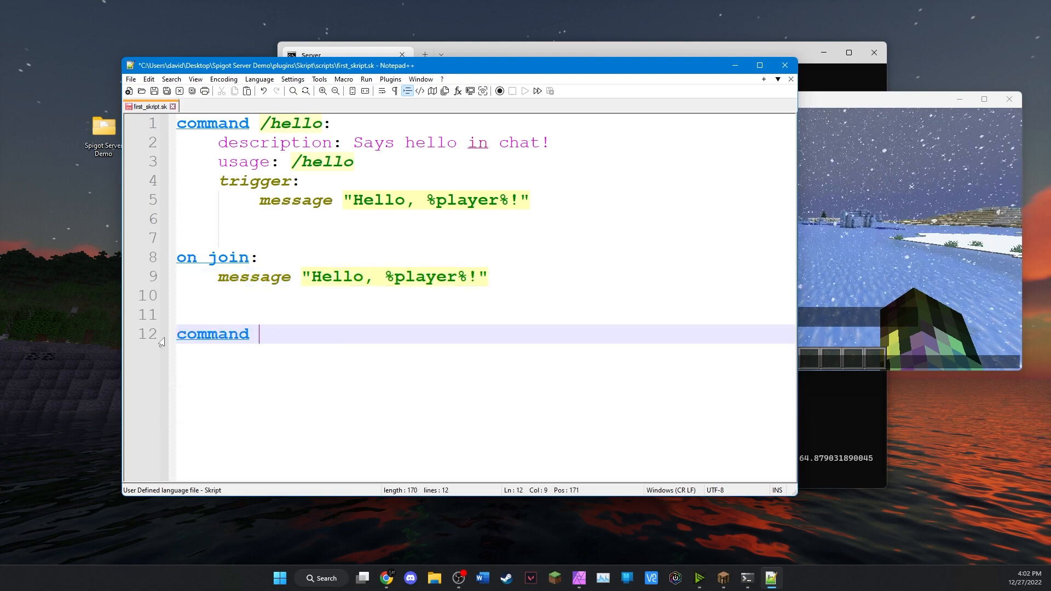
text(/prefix)
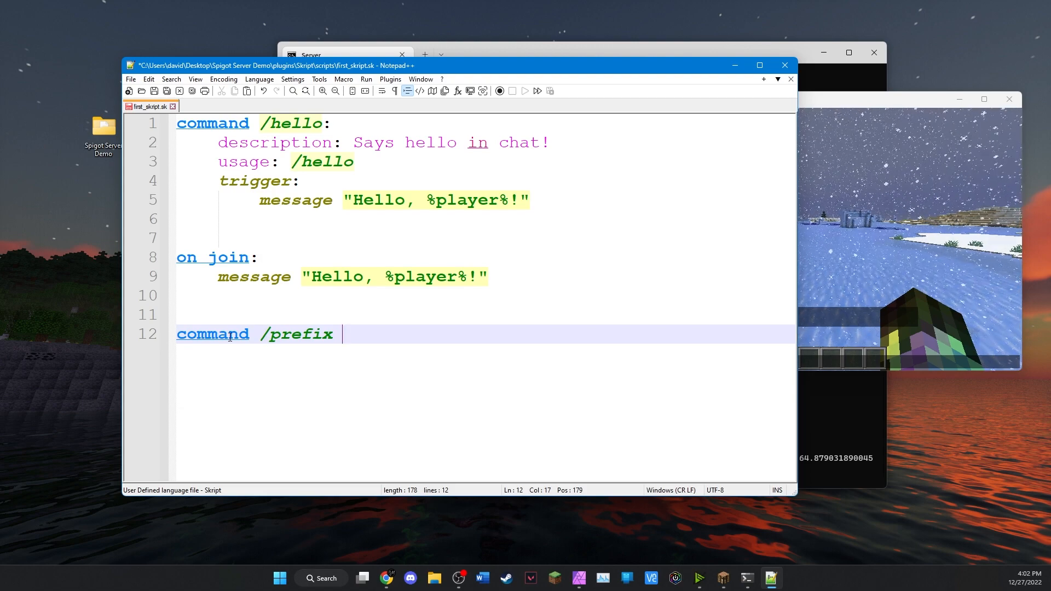
text(<)
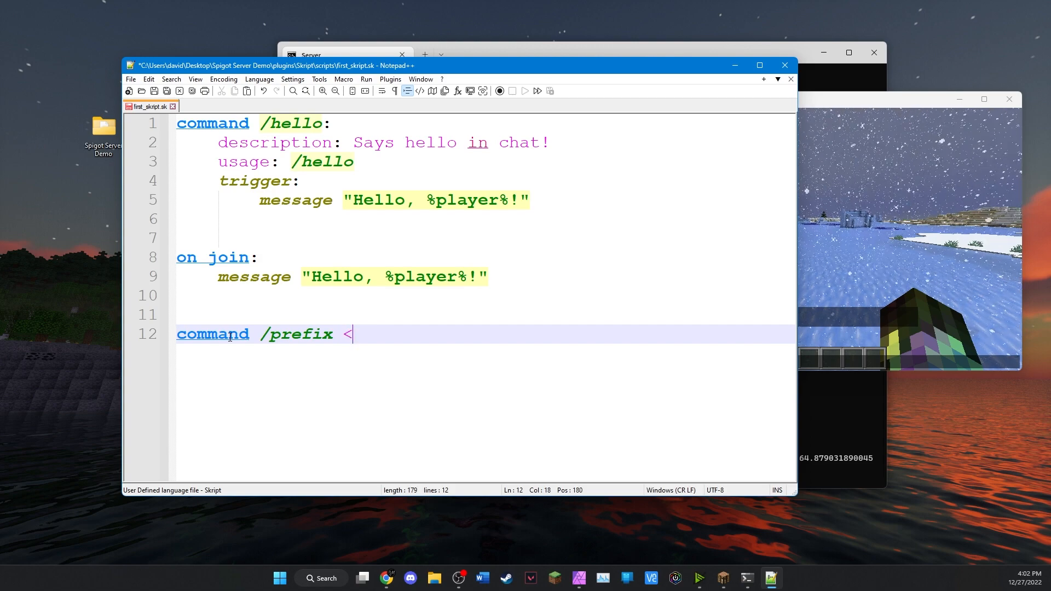
text(>)
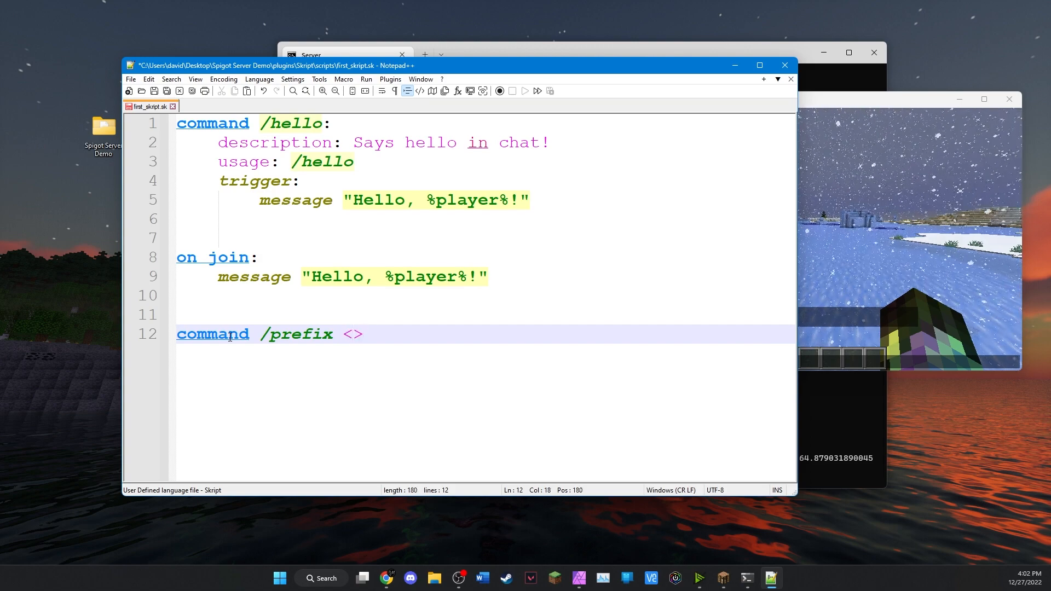
text(text)
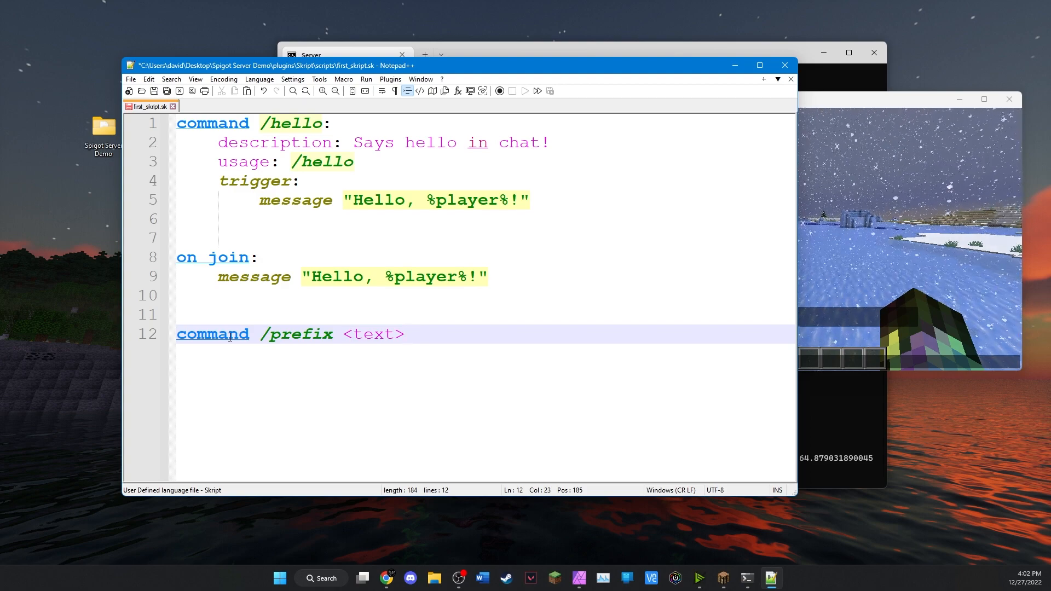
text(:)
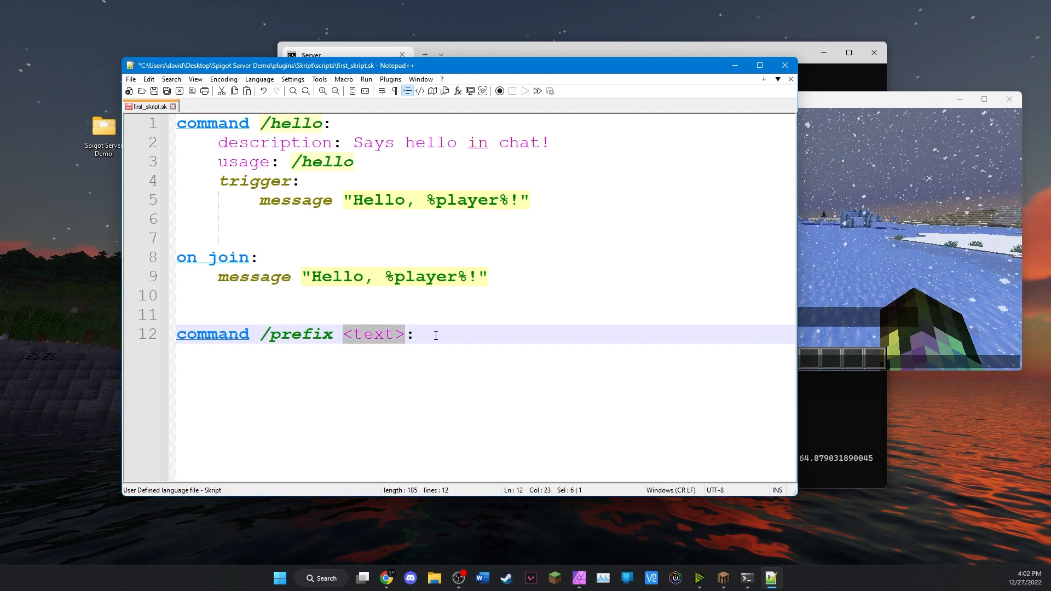
key(Return)
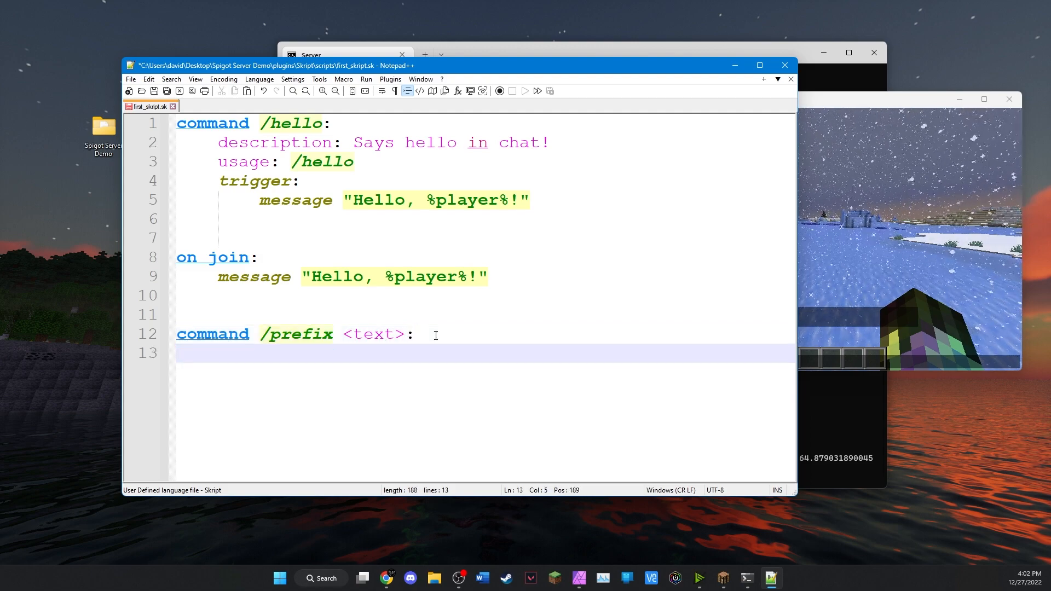
Step: Add 'description: Set your prefix', 'usage: /prefix <your prefix>' and 'trigger:' lines under the command
text(description)
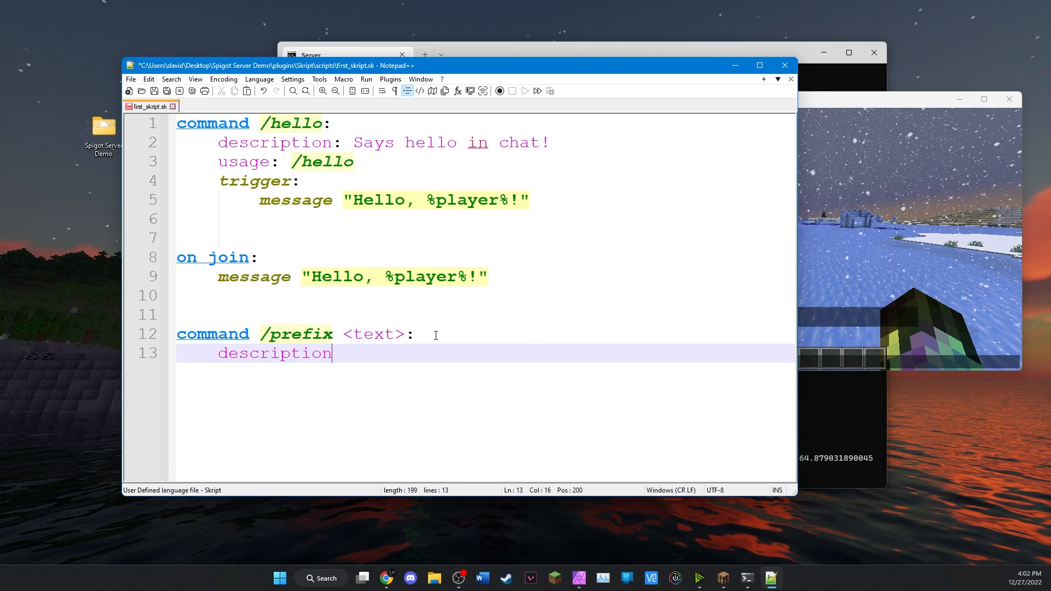
text(: Set your prefix)
text(usage)
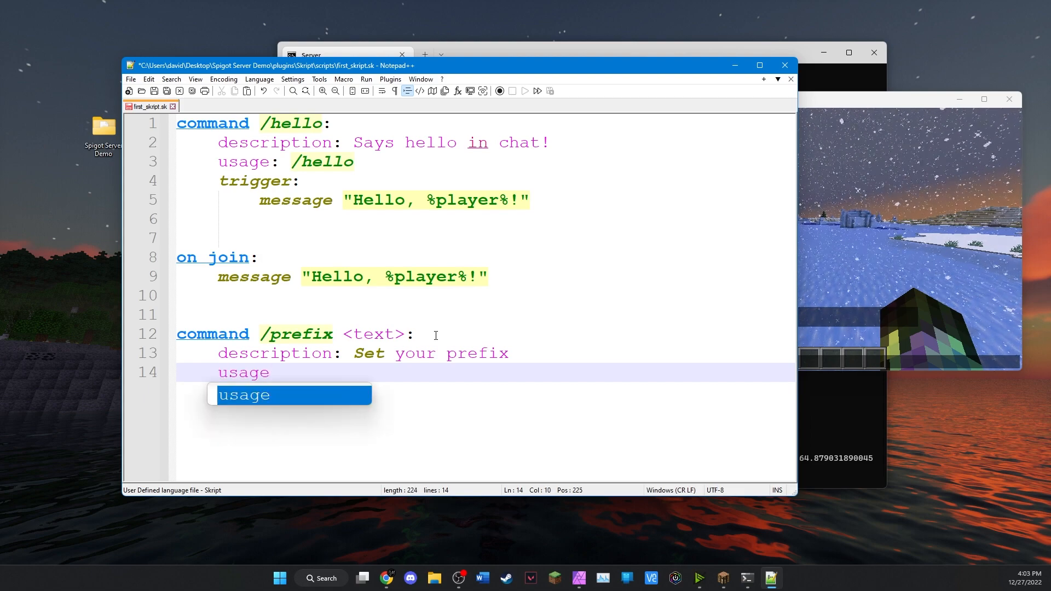
text(: /)
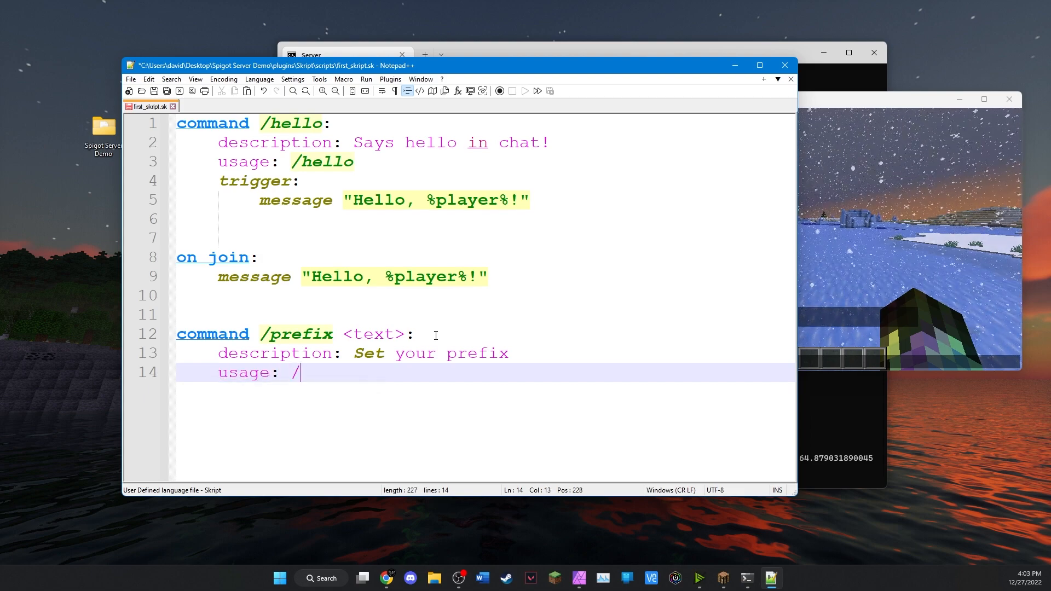
text(prefix <)
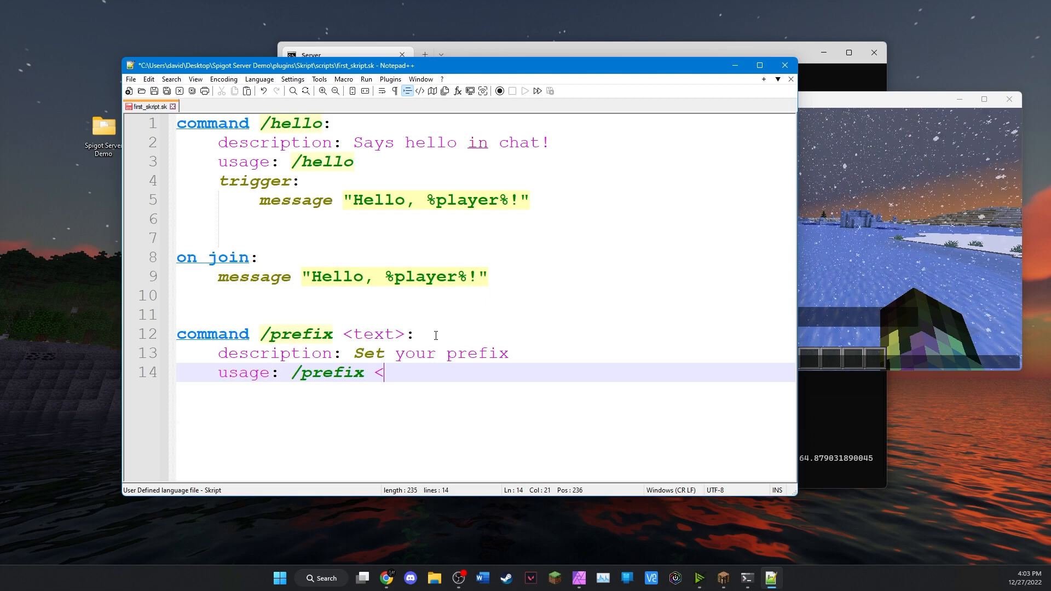
text(your prefix>)
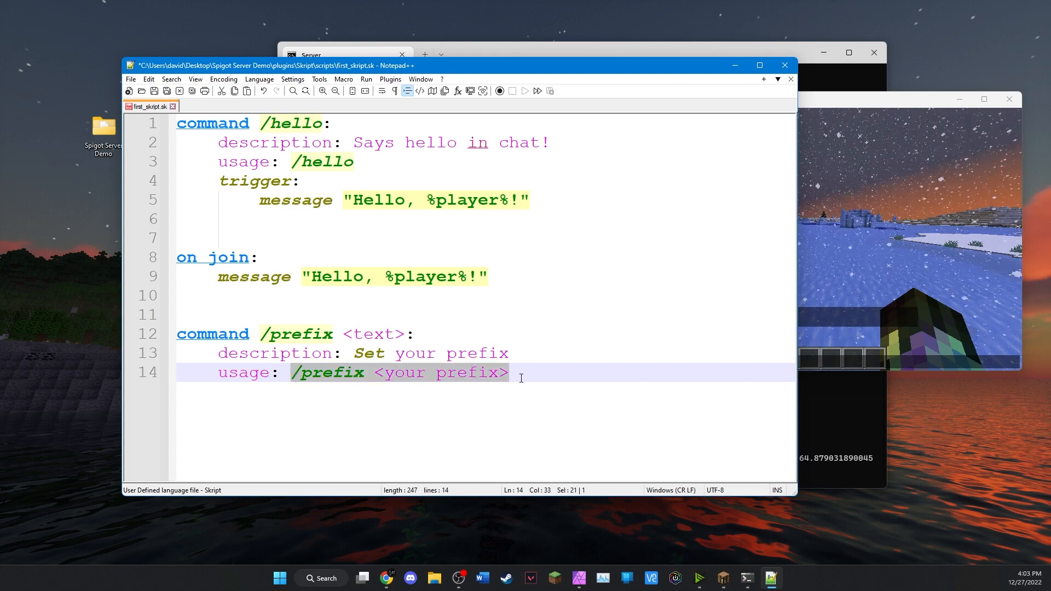
text(trigger:)
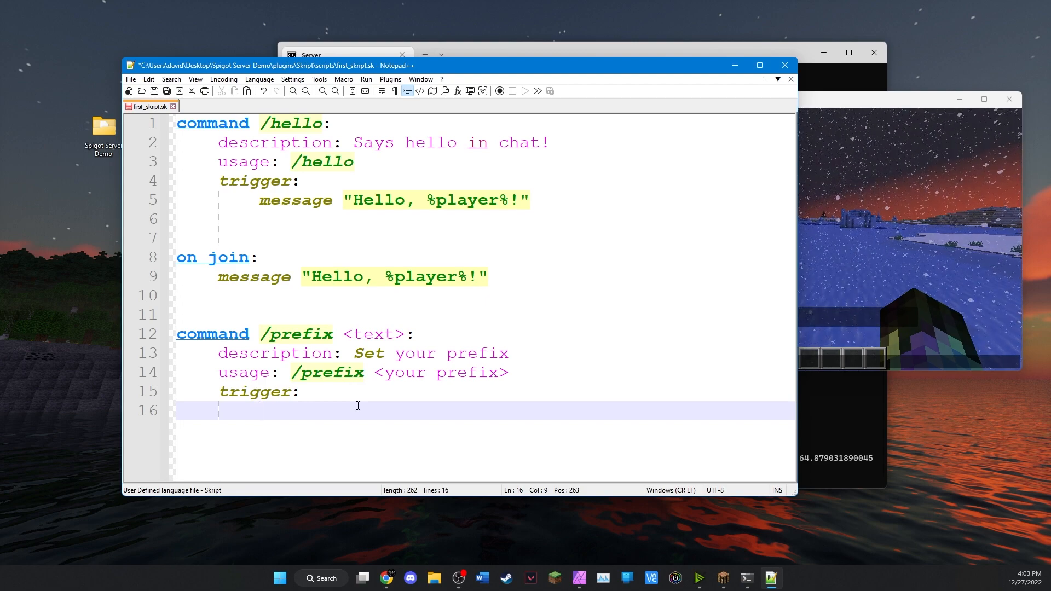
Step: Type the variable {prefix::*} on the empty line under trigger:
click(260, 410)
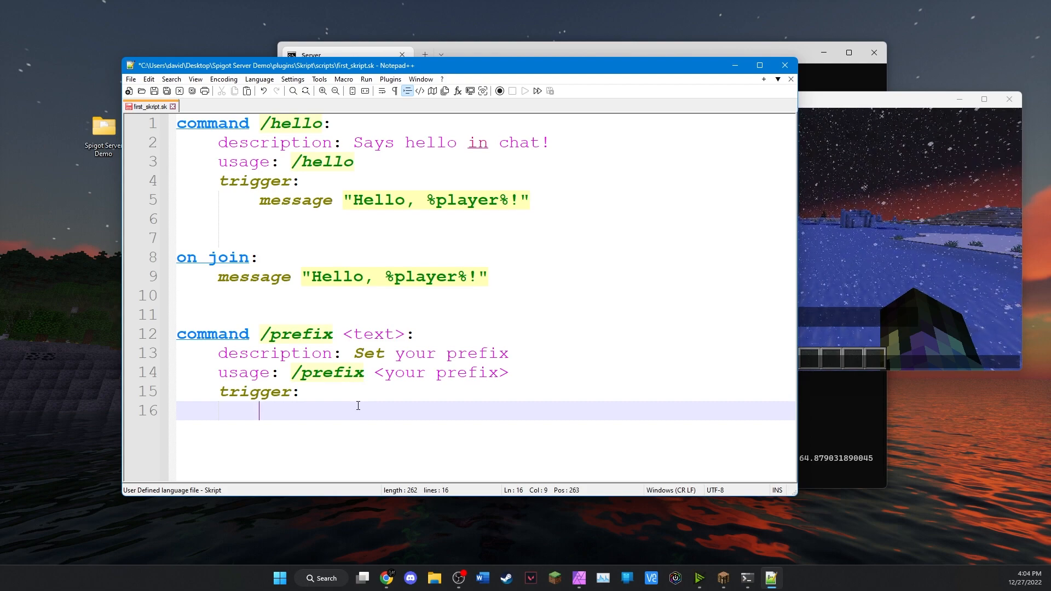
text({})
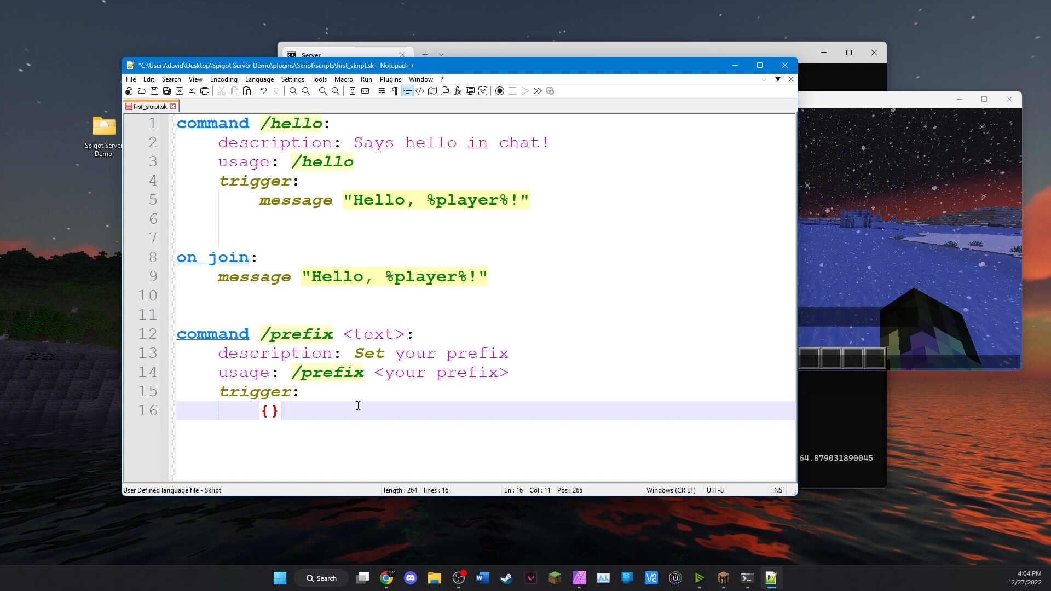
key(Left)
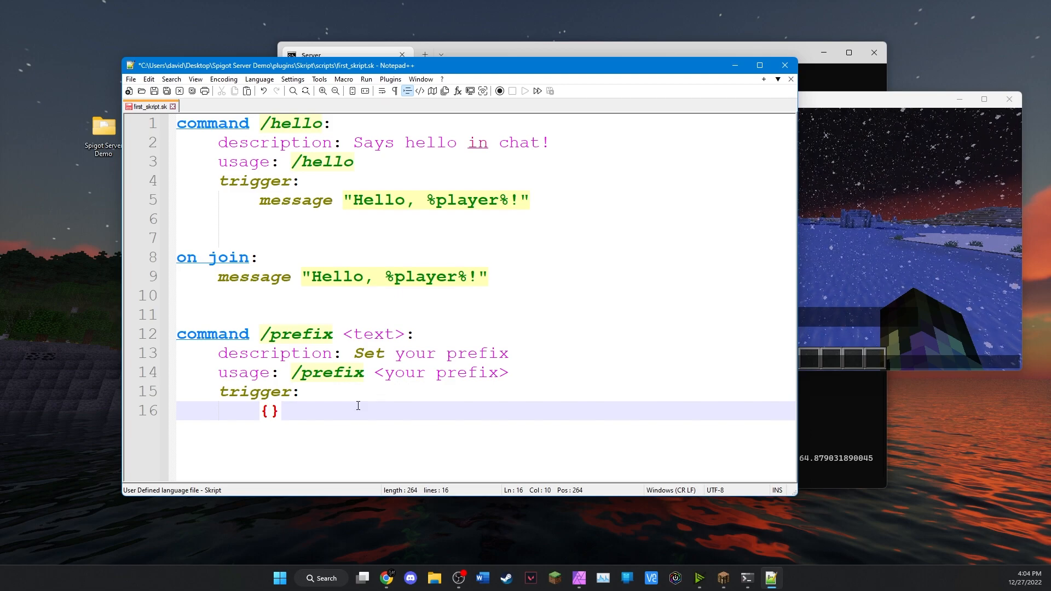
text(pr)
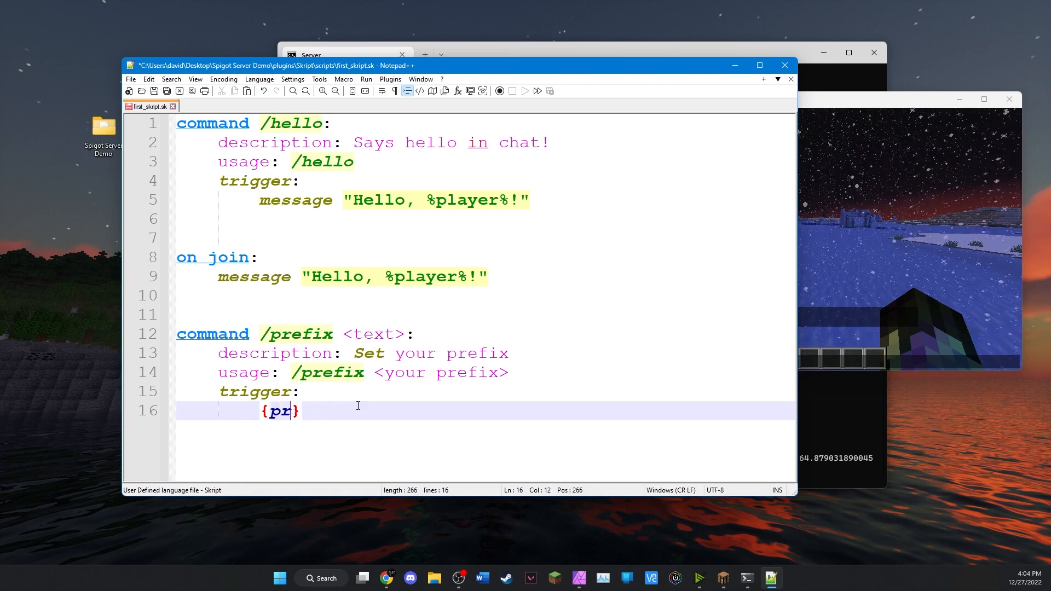
text(efix)
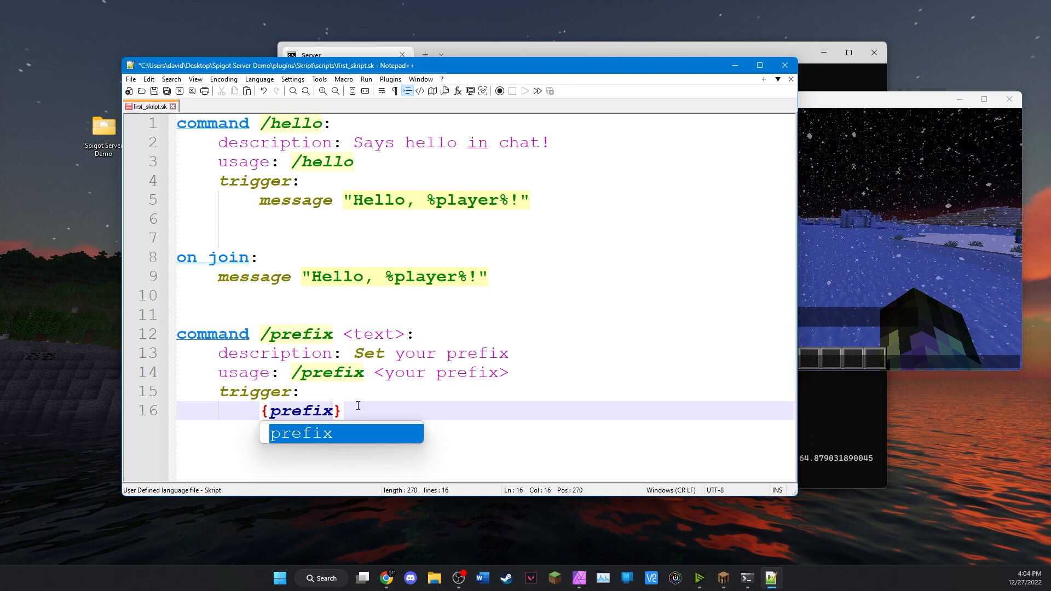
text(::*)
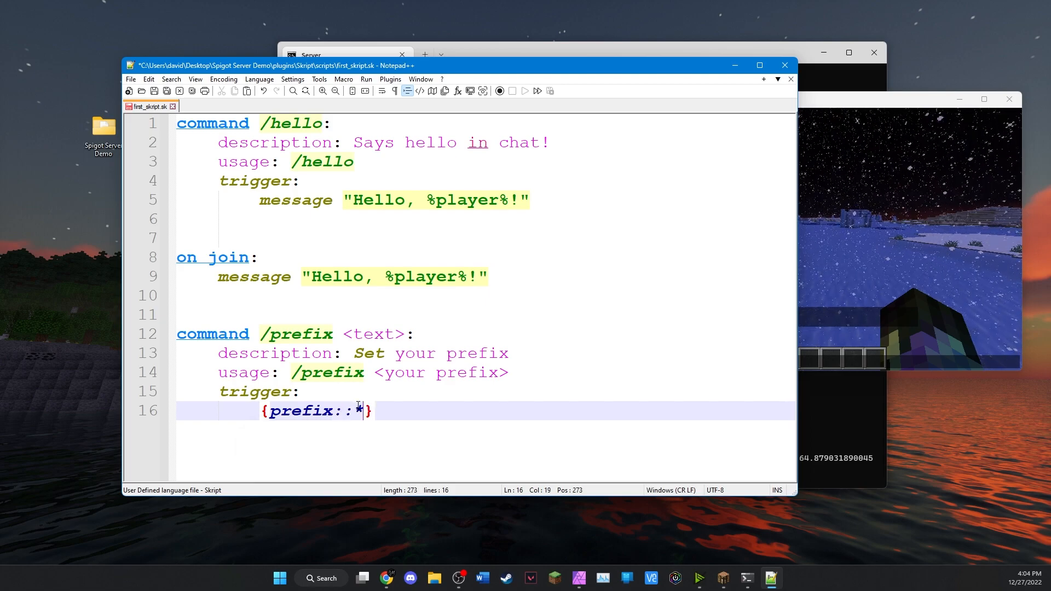
key(Right)
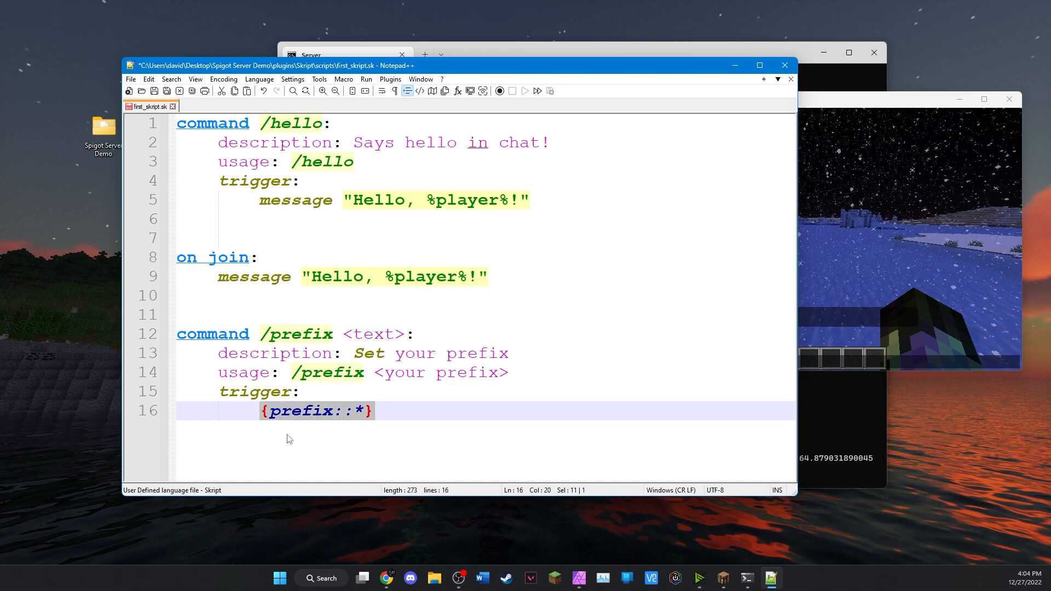
Step: Complete line 16 as 'set {prefix::%player%} to %arg 1%'
click(322, 411)
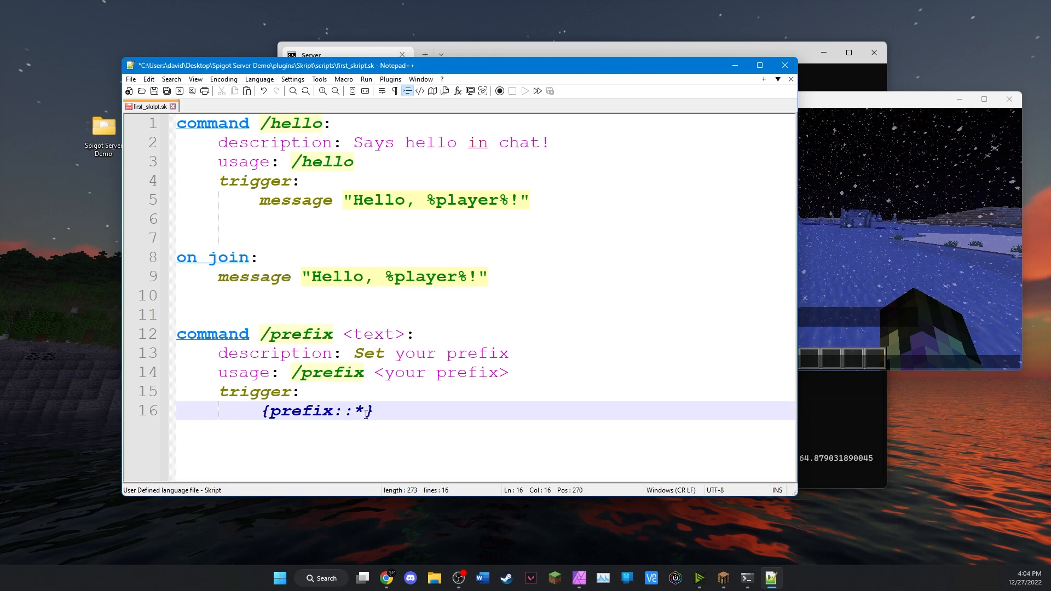
text(set)
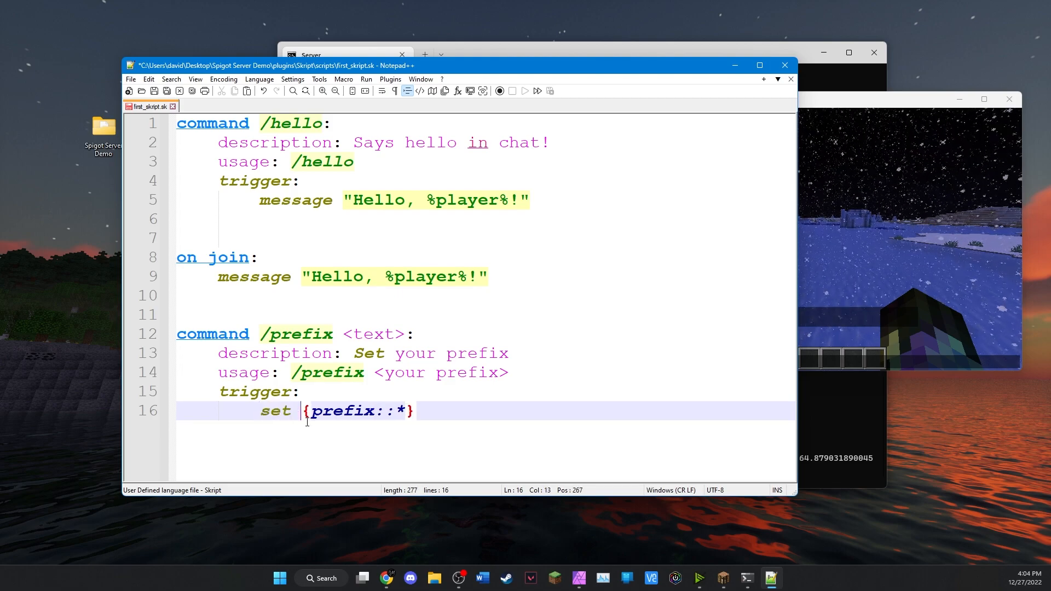
double_click(341, 411)
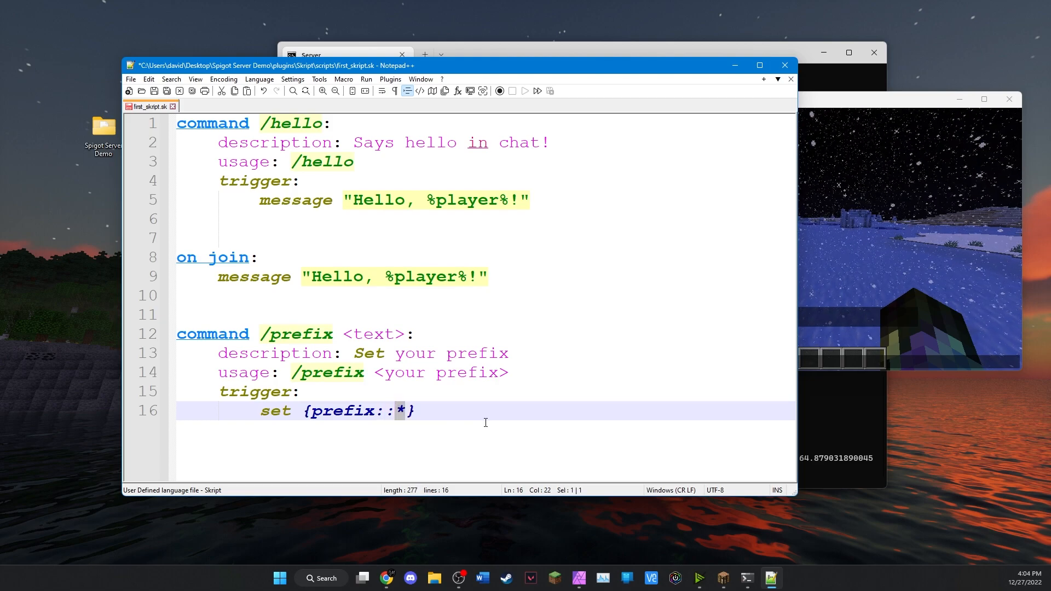
text(%)
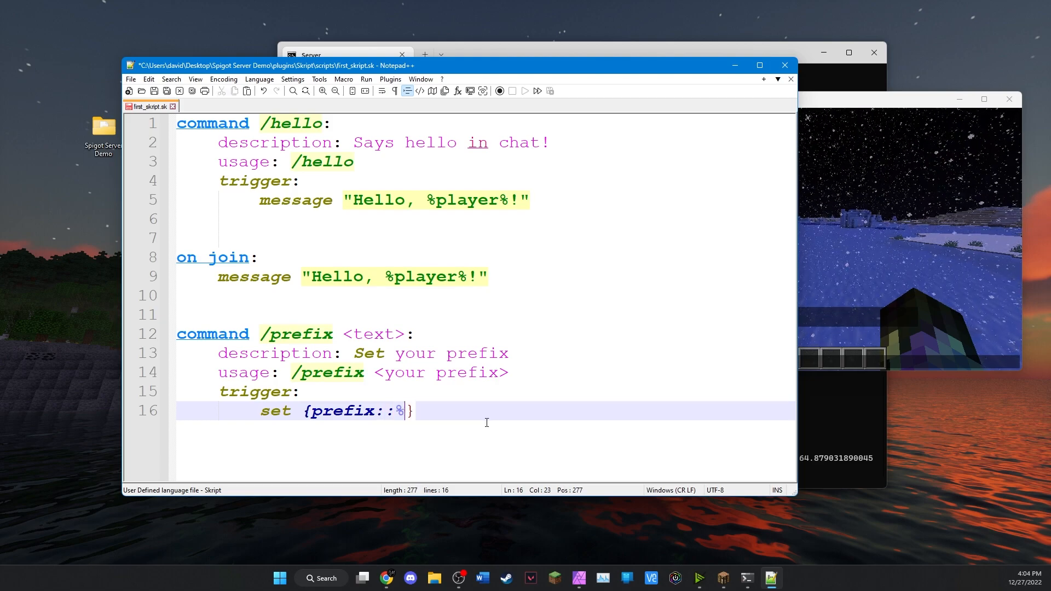
text(player%)
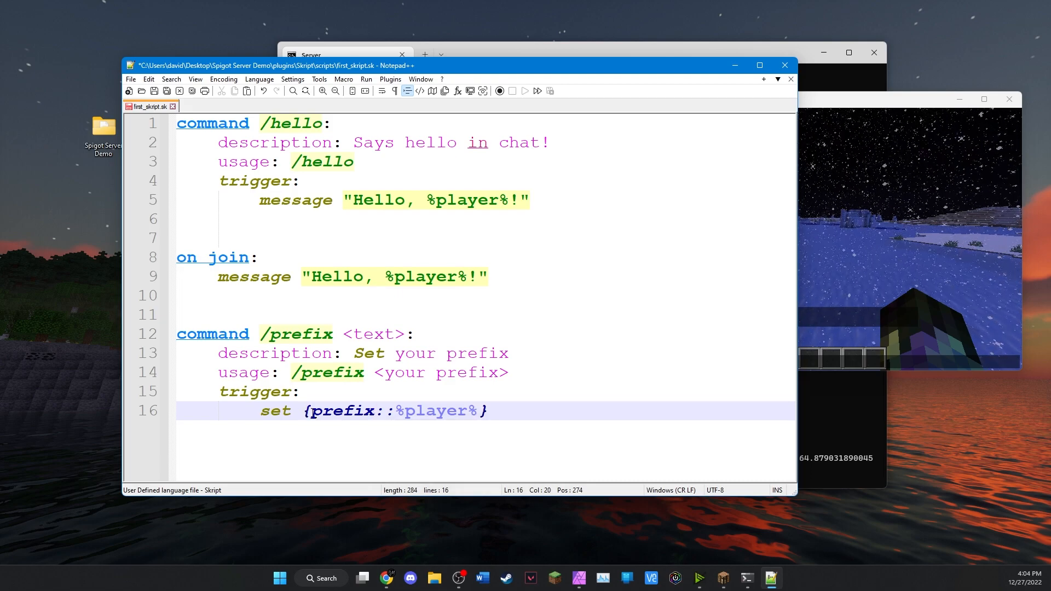
double_click(341, 411)
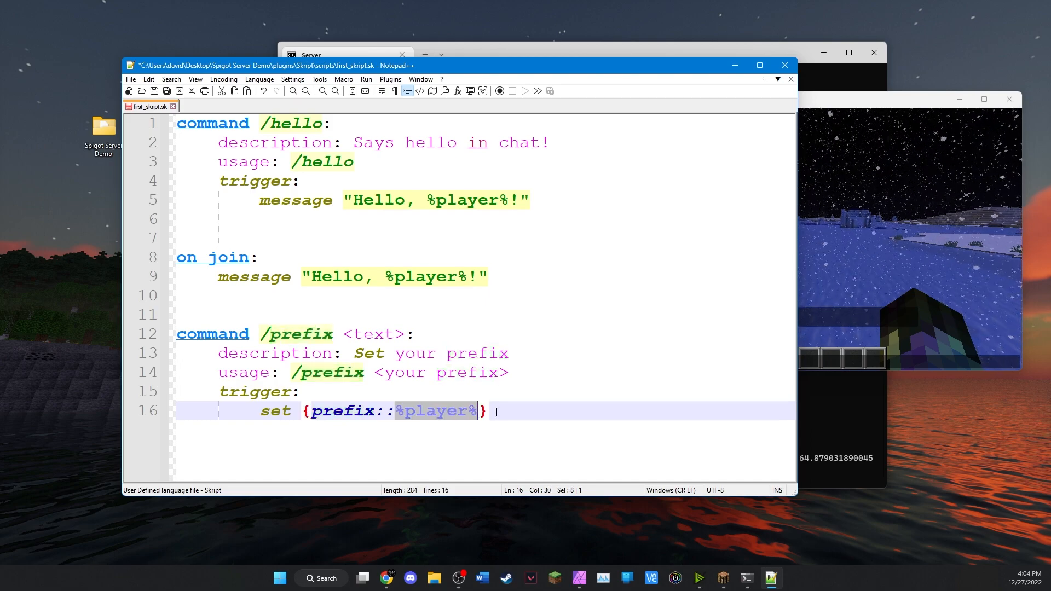
text(to)
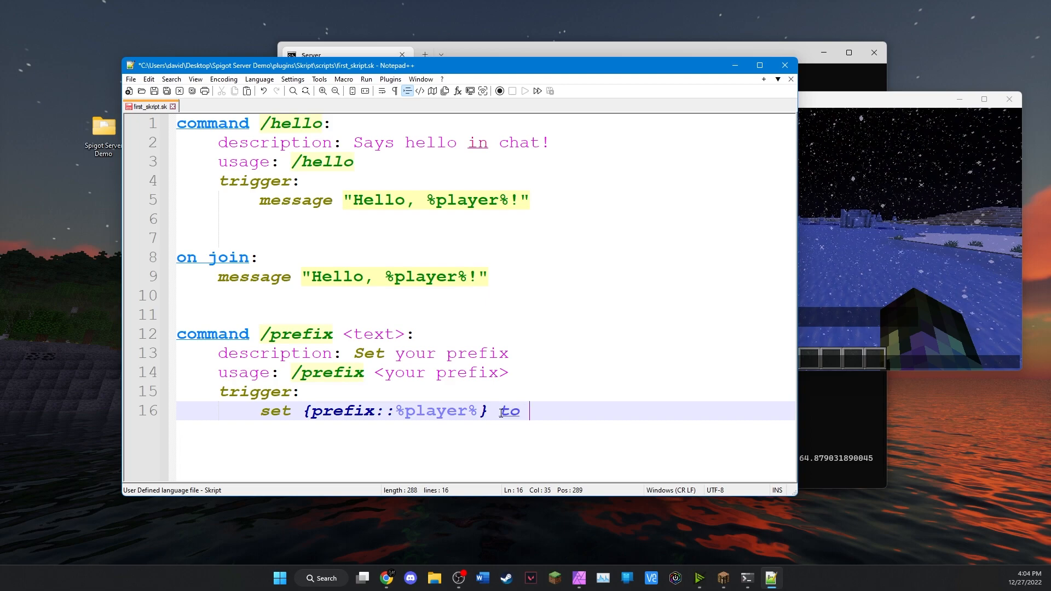
text(%)
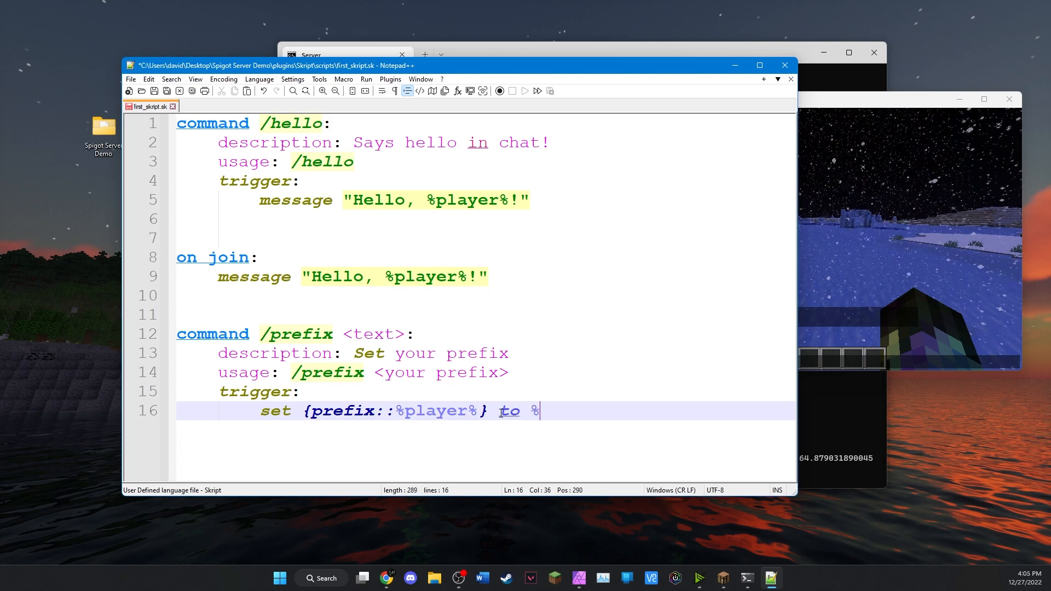
text(arg 1%)
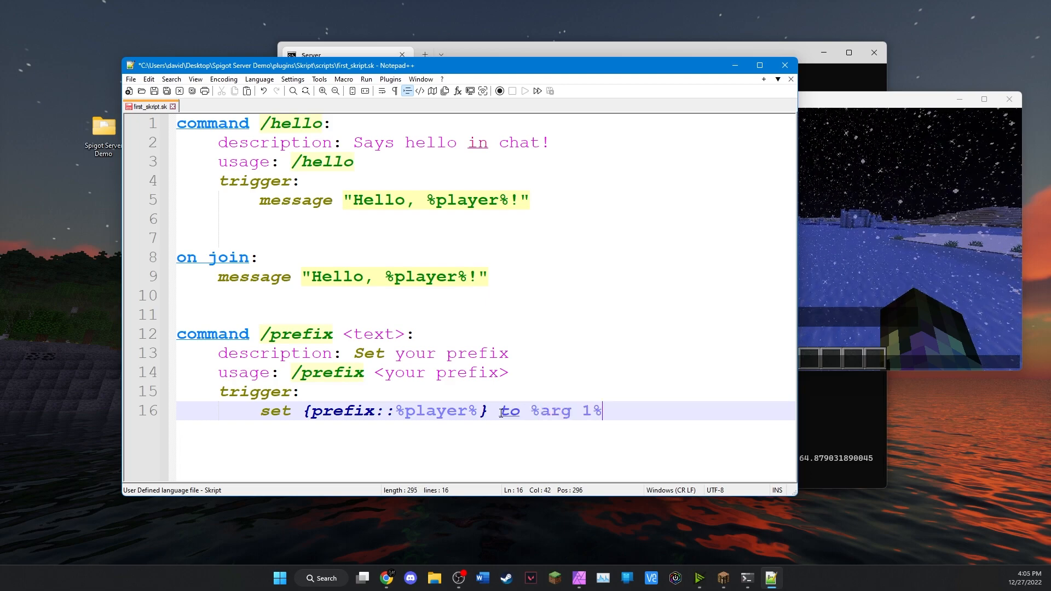
Step: Highlight the text argument, 'set', player and arg 1 parts to explain the line
click(347, 334)
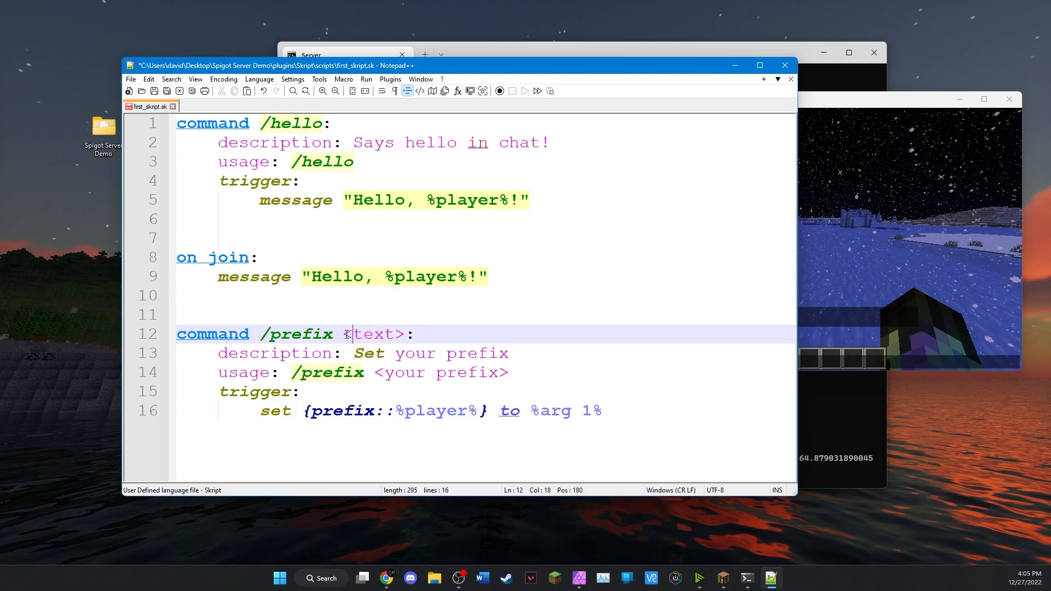
double_click(376, 333)
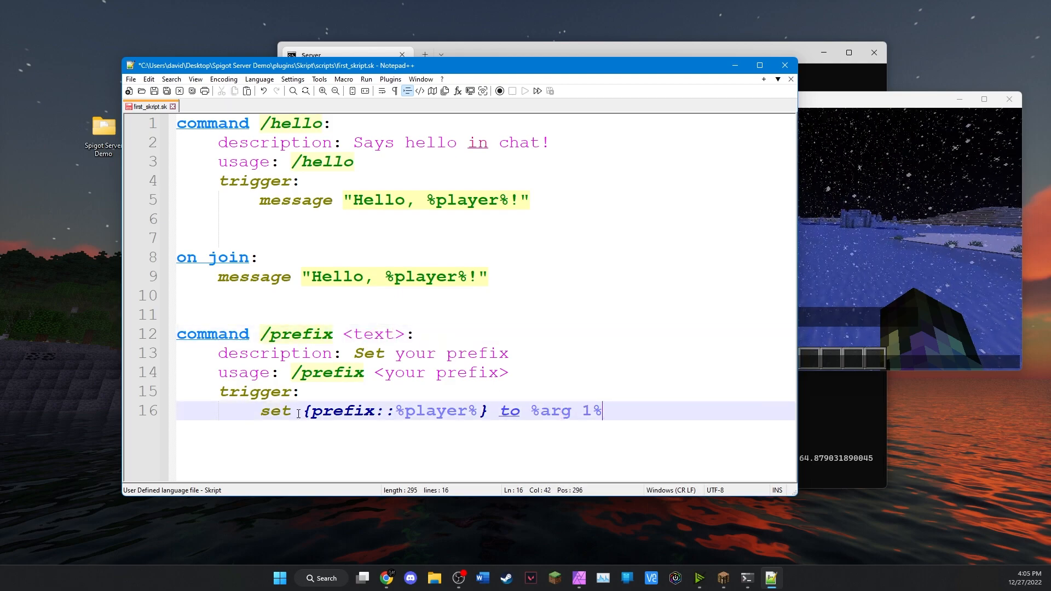
click(262, 411)
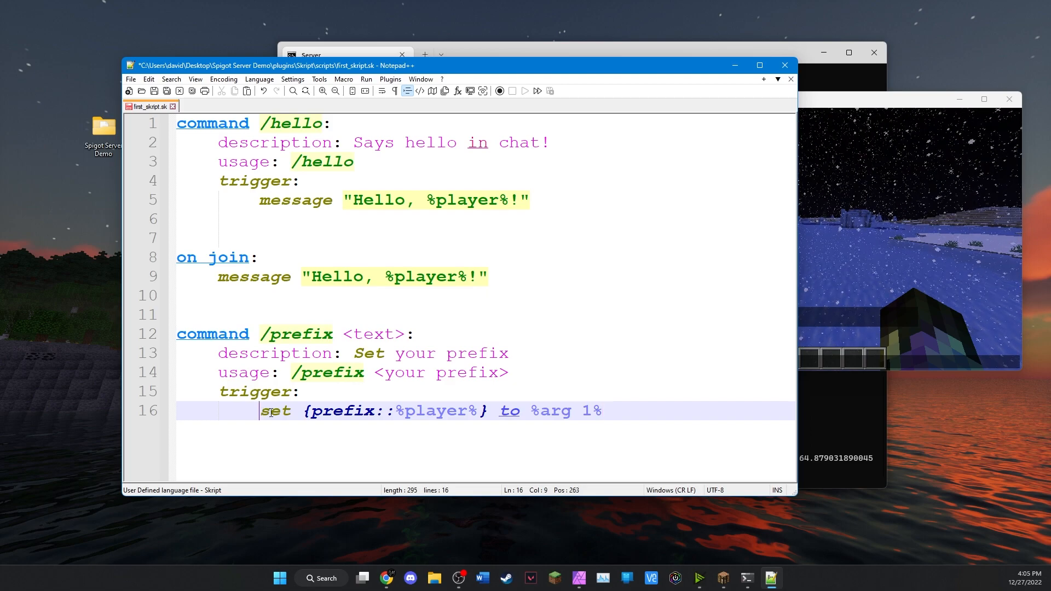
double_click(395, 410)
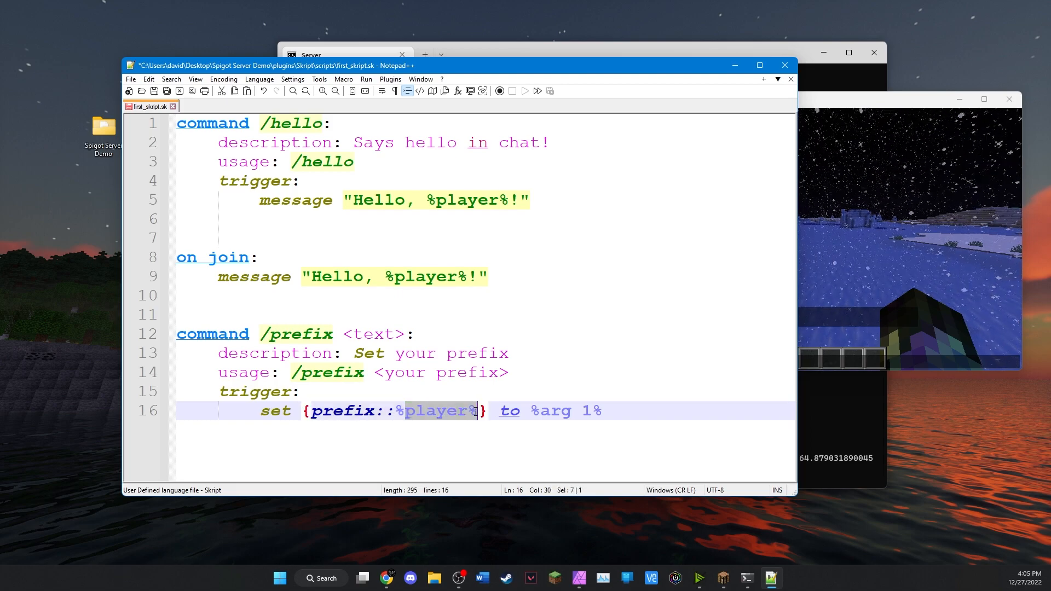
click(524, 421)
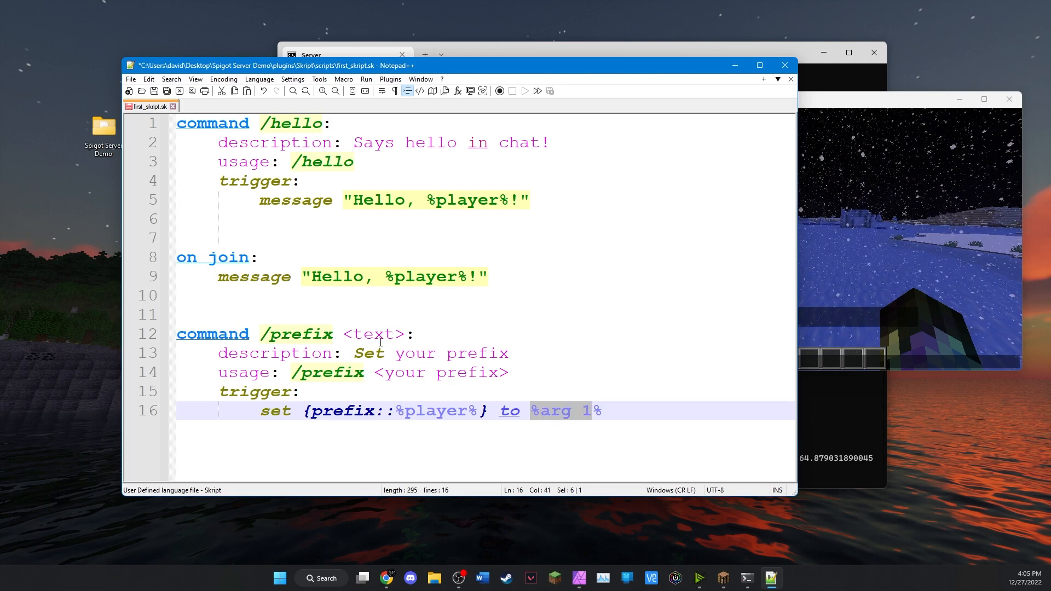
click(605, 410)
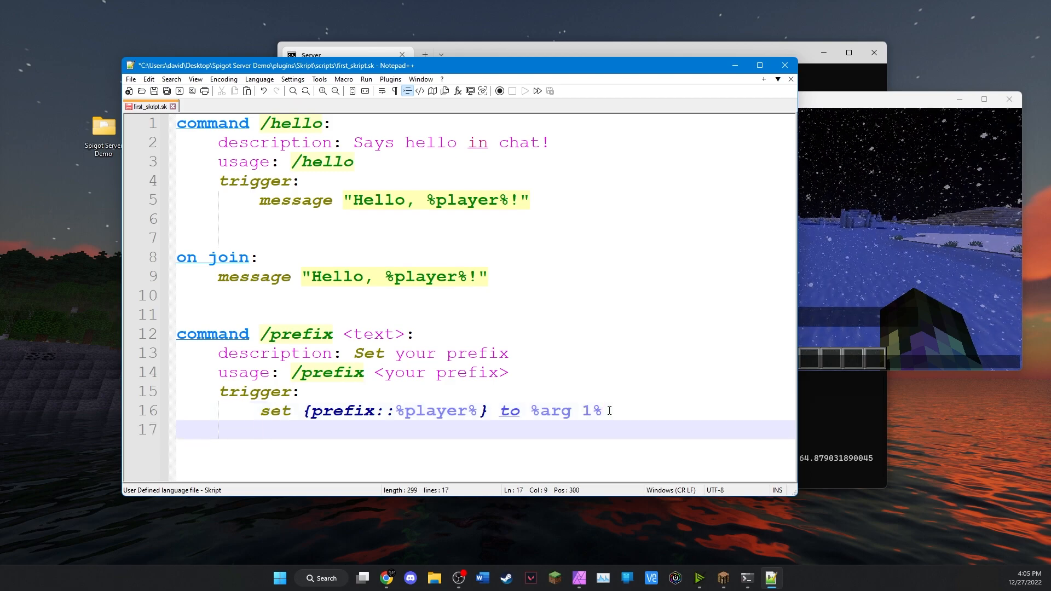
Step: Add 'message "Set your prefix to %arg 1%" to player', then begin an 'on chat:' header
text(message "Set your p)
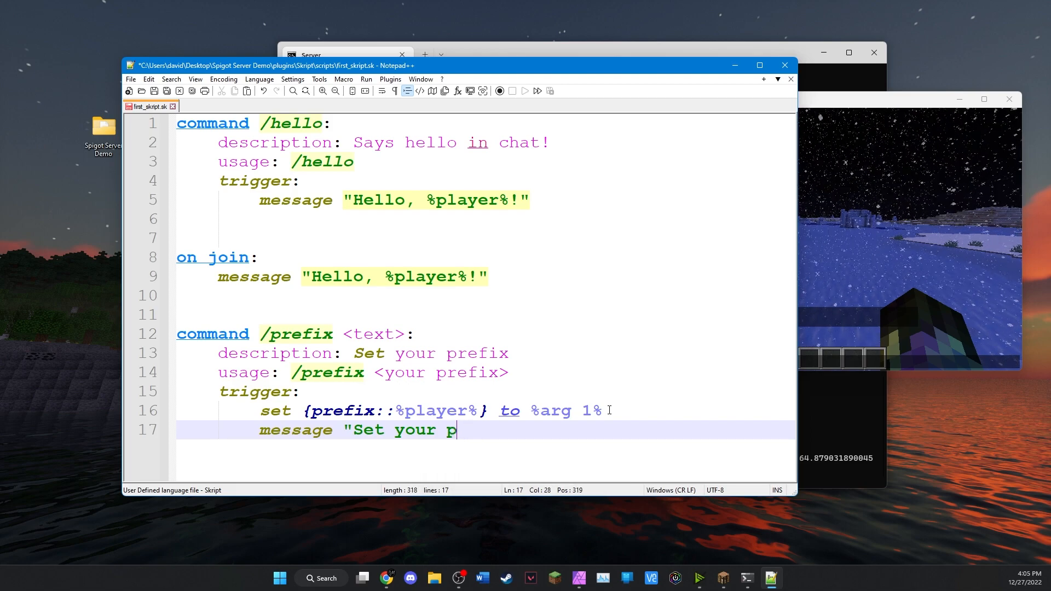
text(refix to)
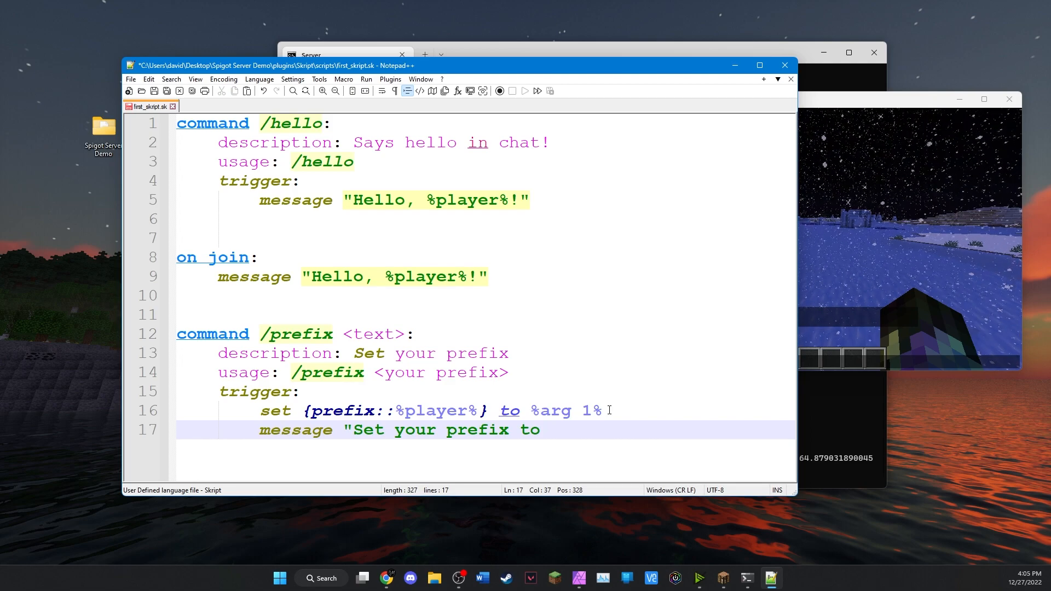
text(%arg 1%)
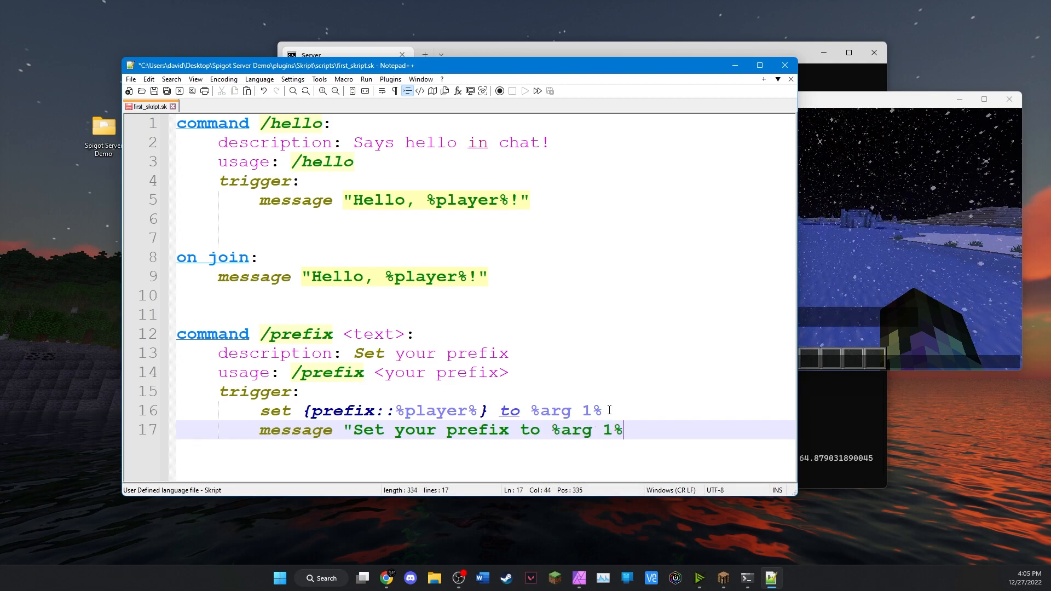
text(")
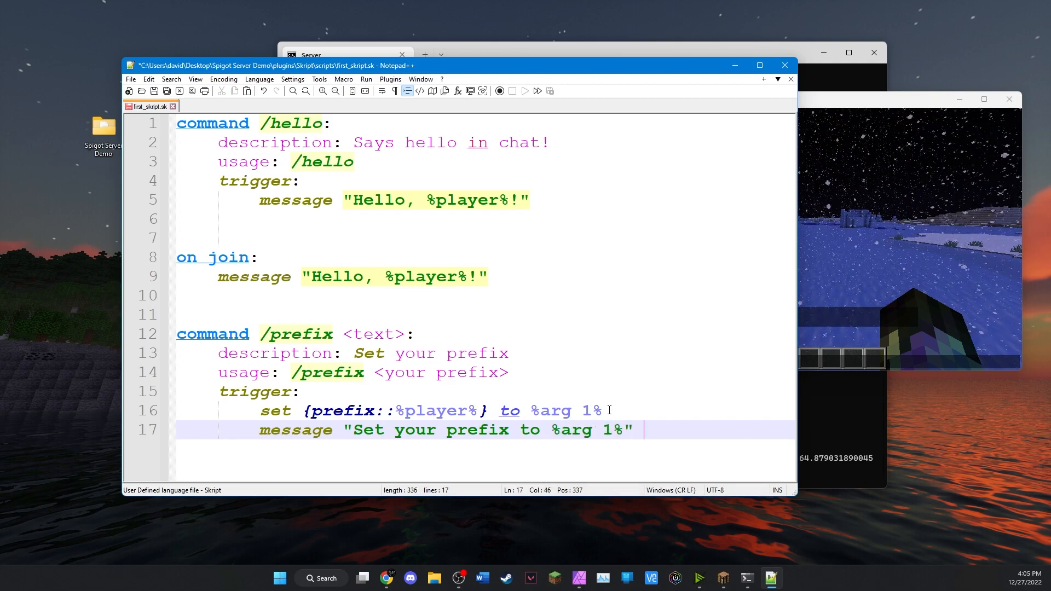
text(to player)
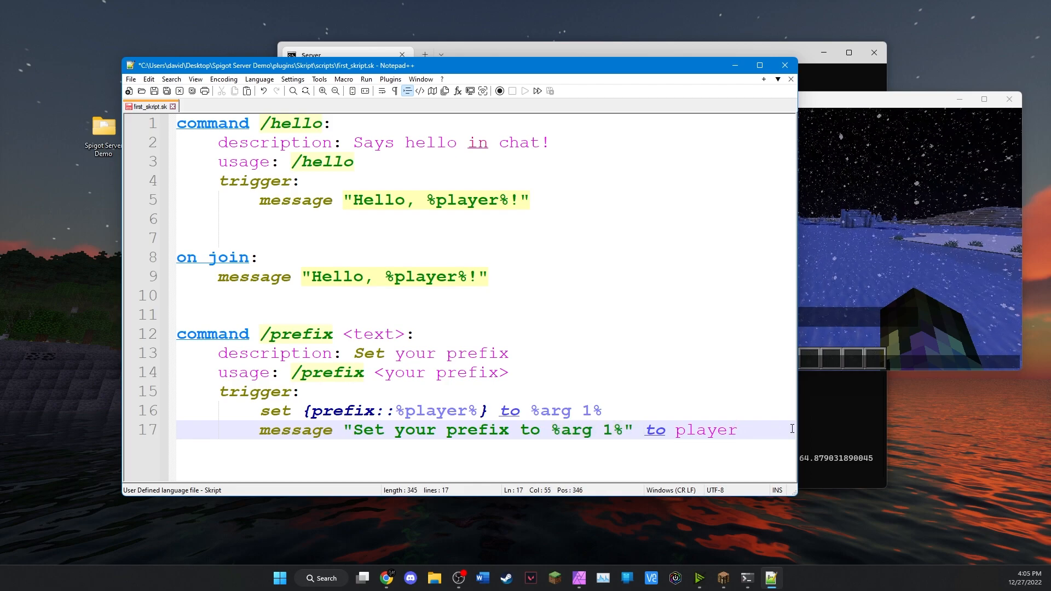
key(Enter)
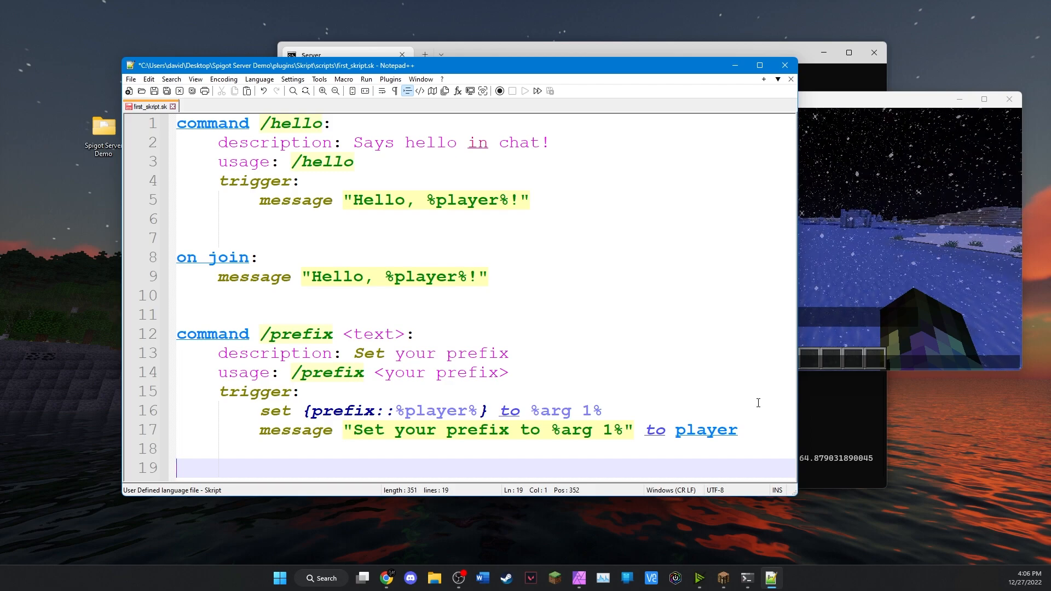
text(on chat:)
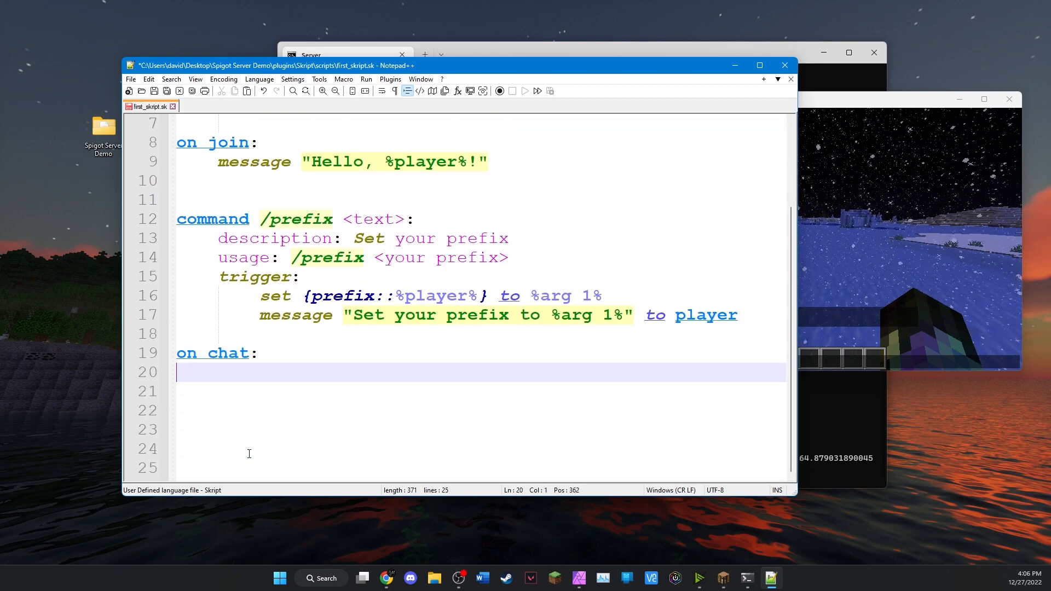
Step: Add indented lines 'set {_m} to message' and 'set {_p} to player' under on chat
key(Tab)
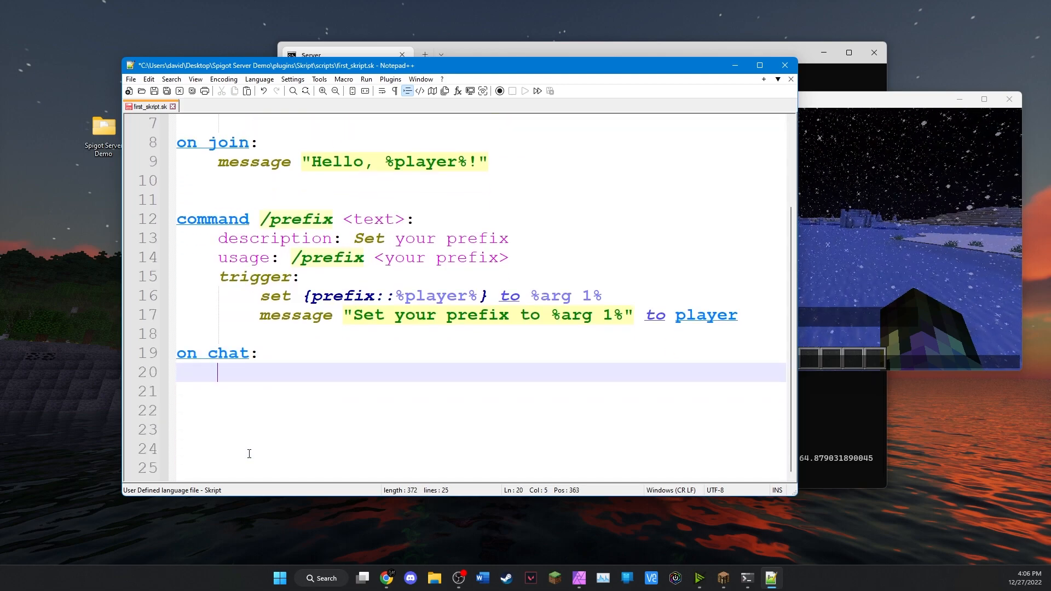
mouse_move(467, 405)
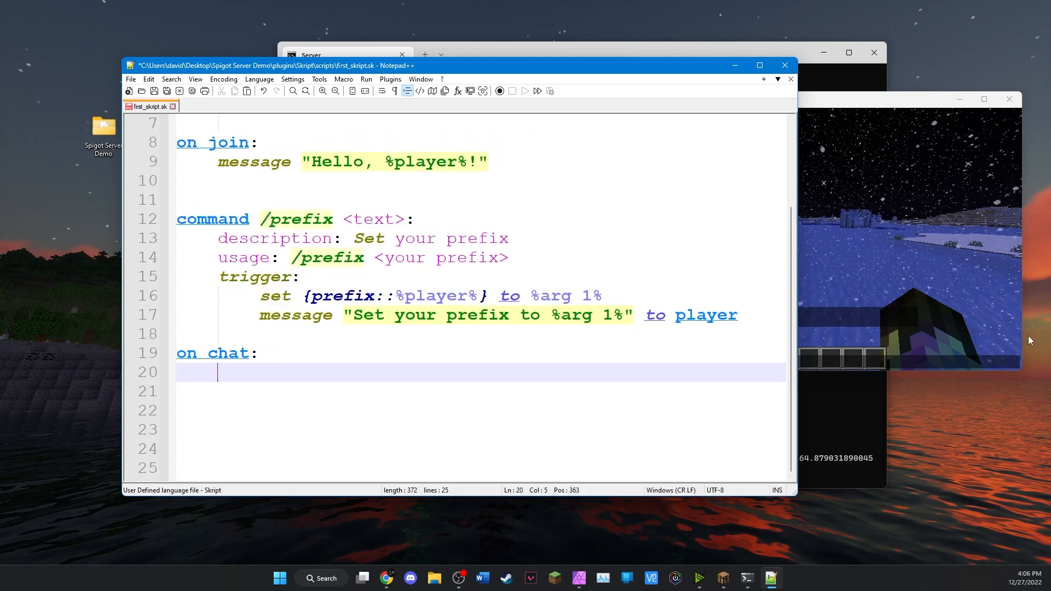
mouse_move(630, 376)
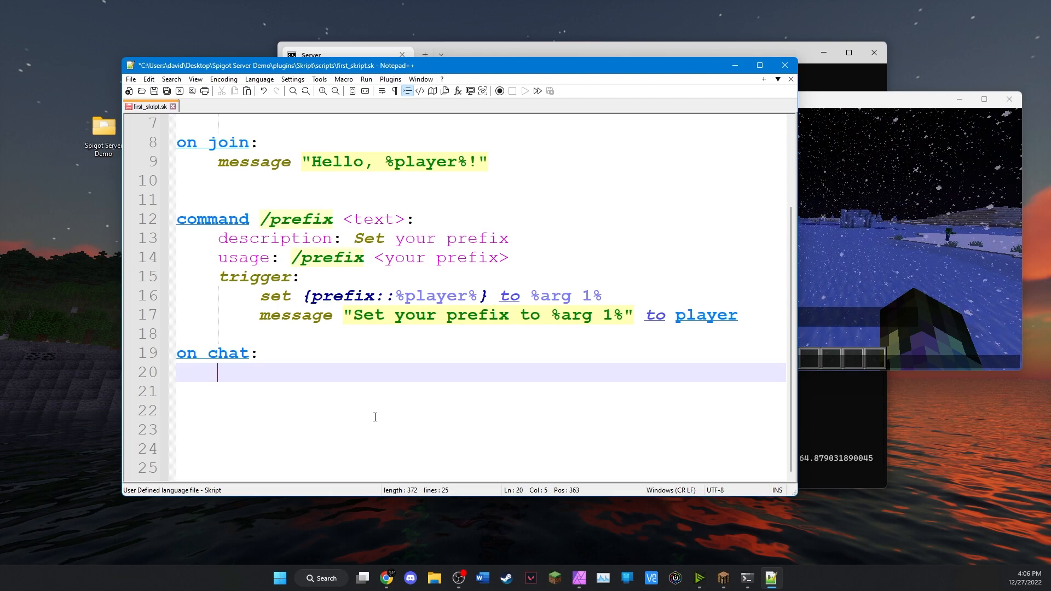
text(set)
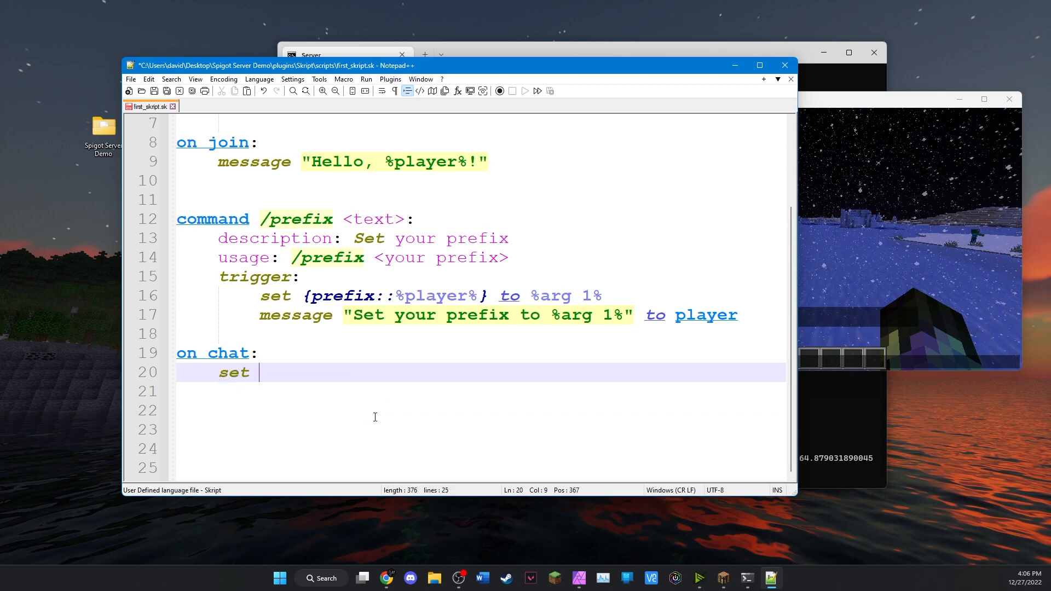
text({)
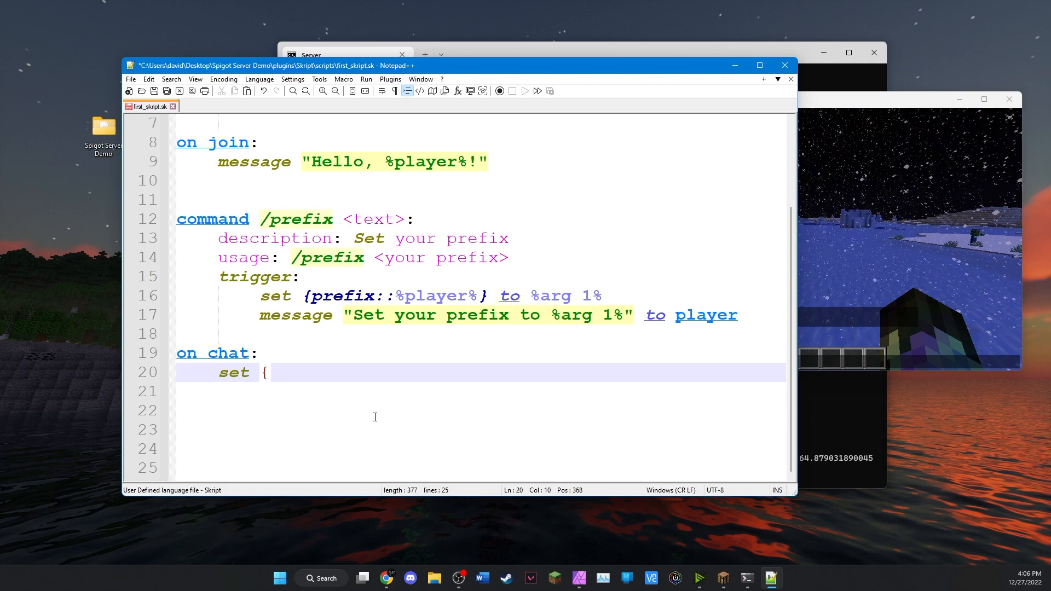
text(_m)
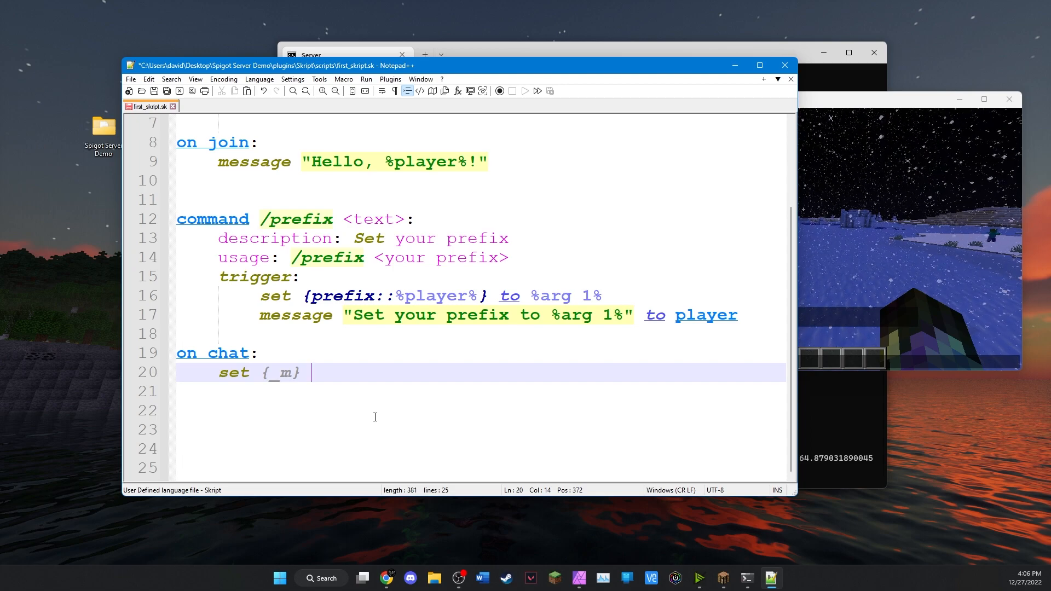
text(to)
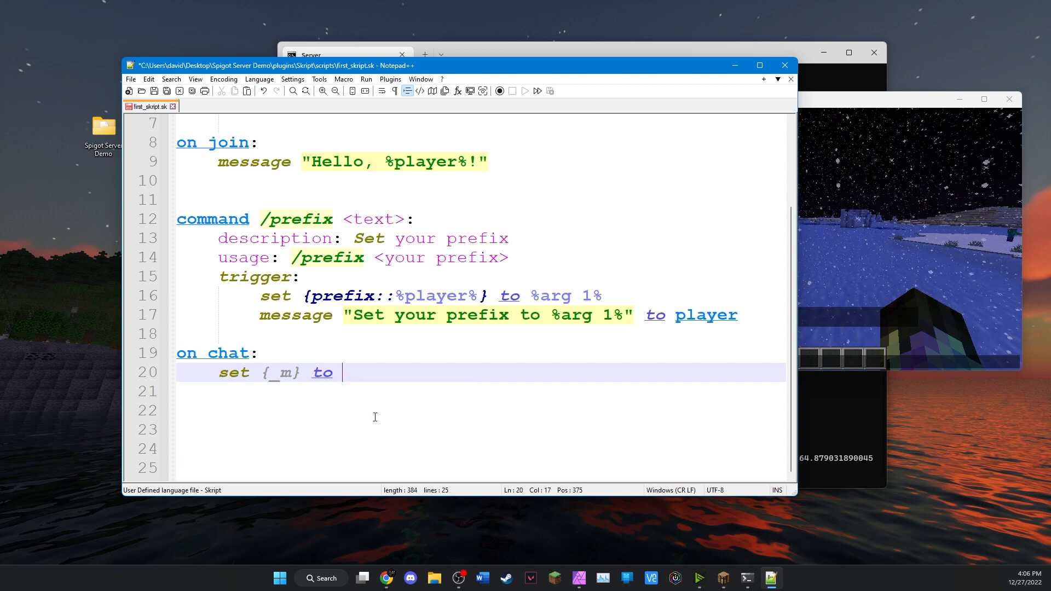
text(message)
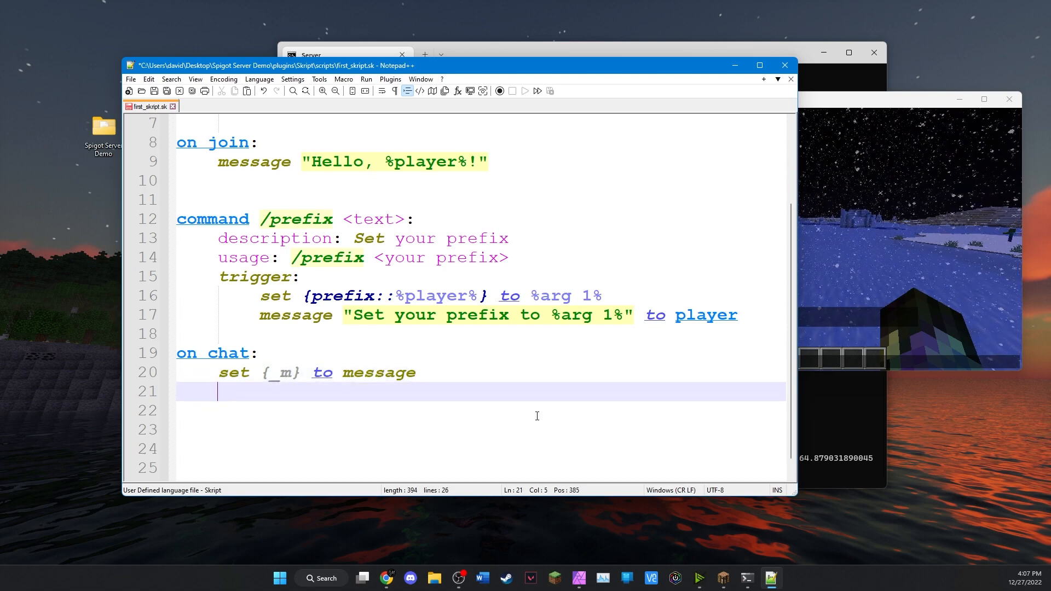
text(set {)
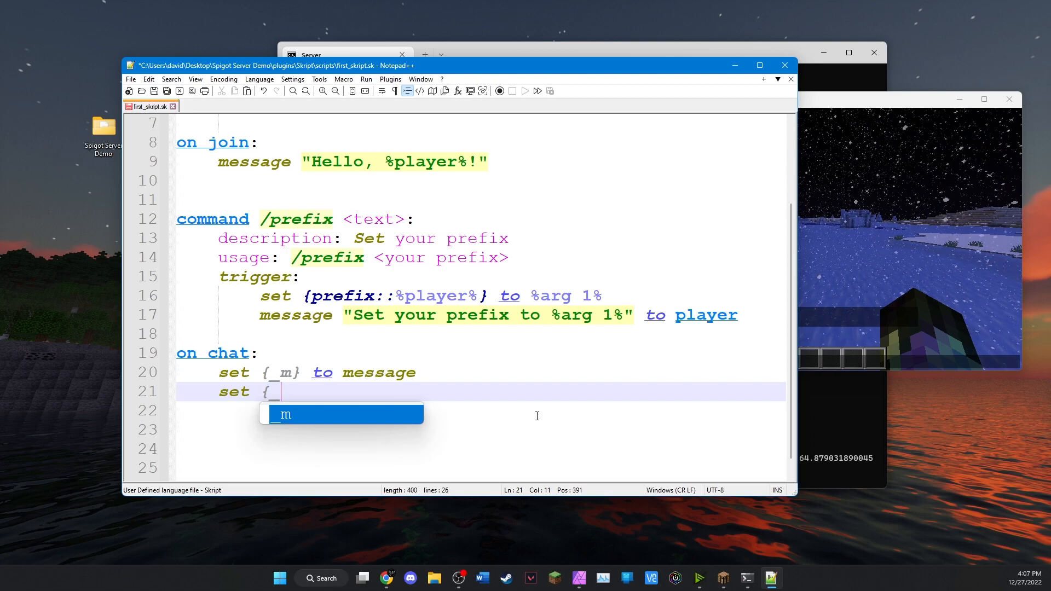
text(_p})
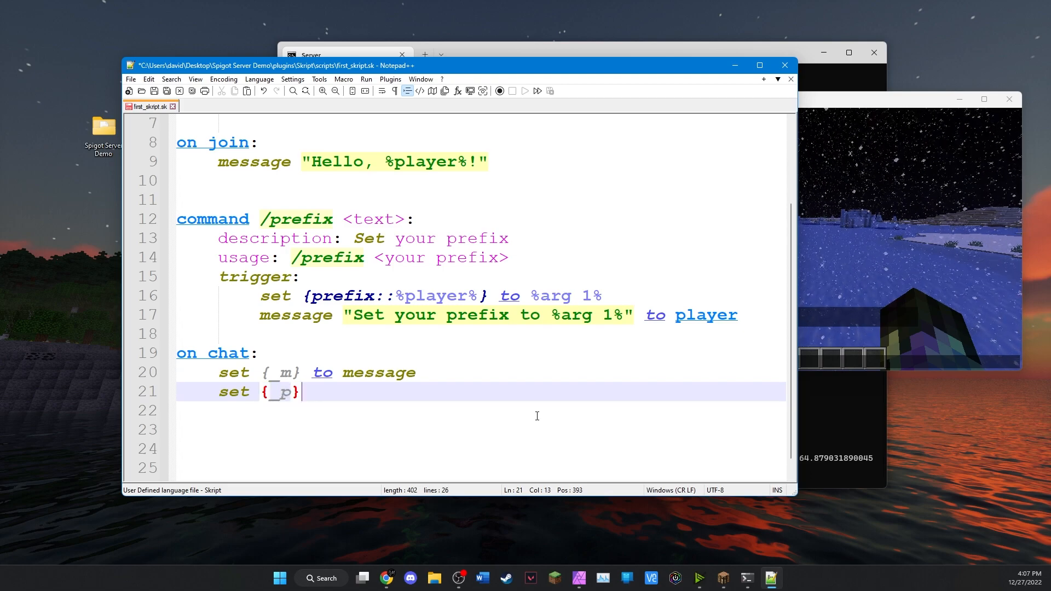
text(to)
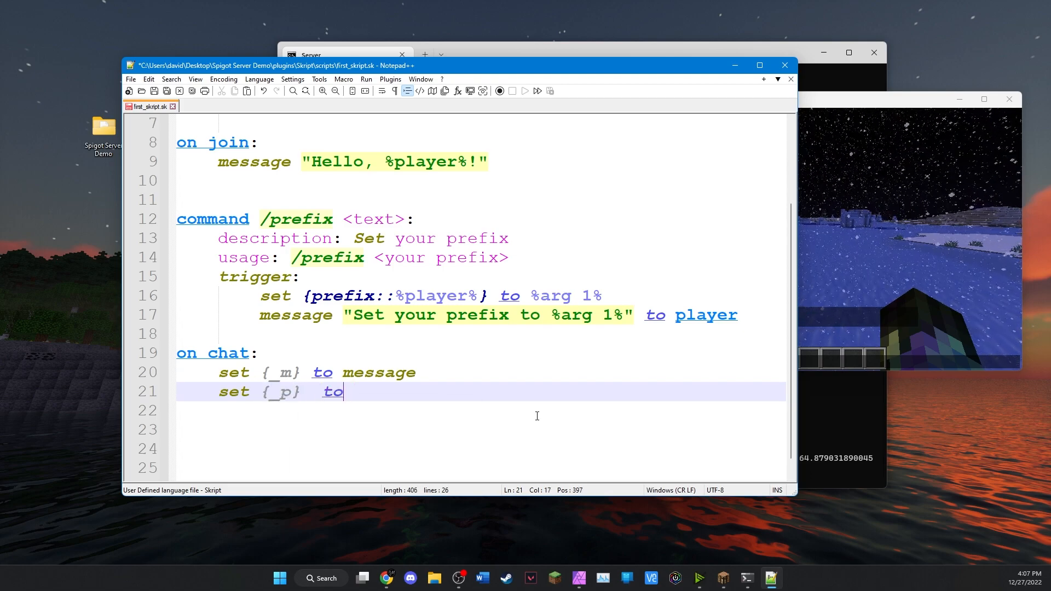
text(player)
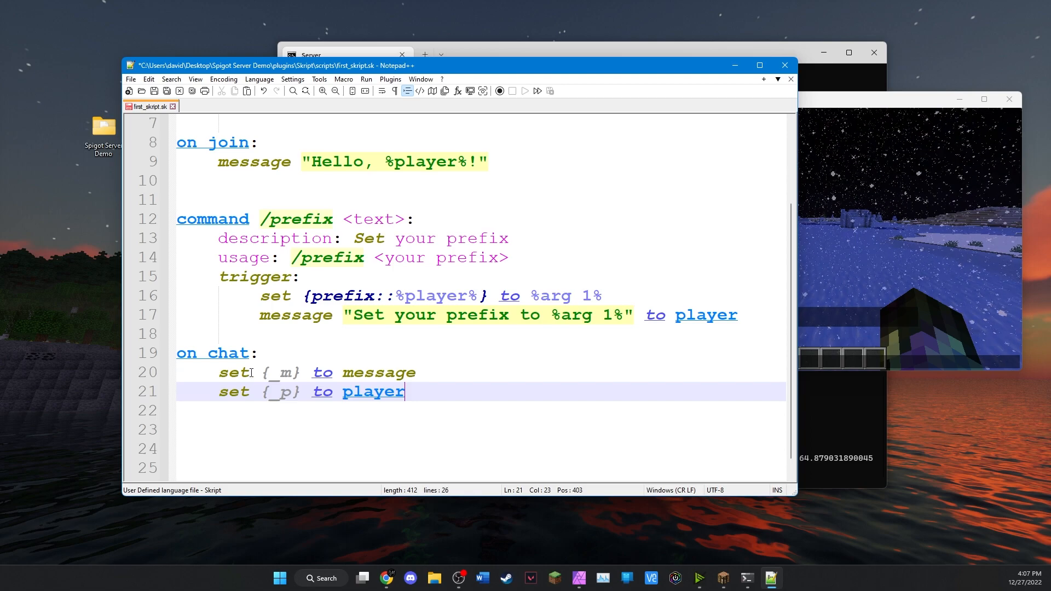
text(c)
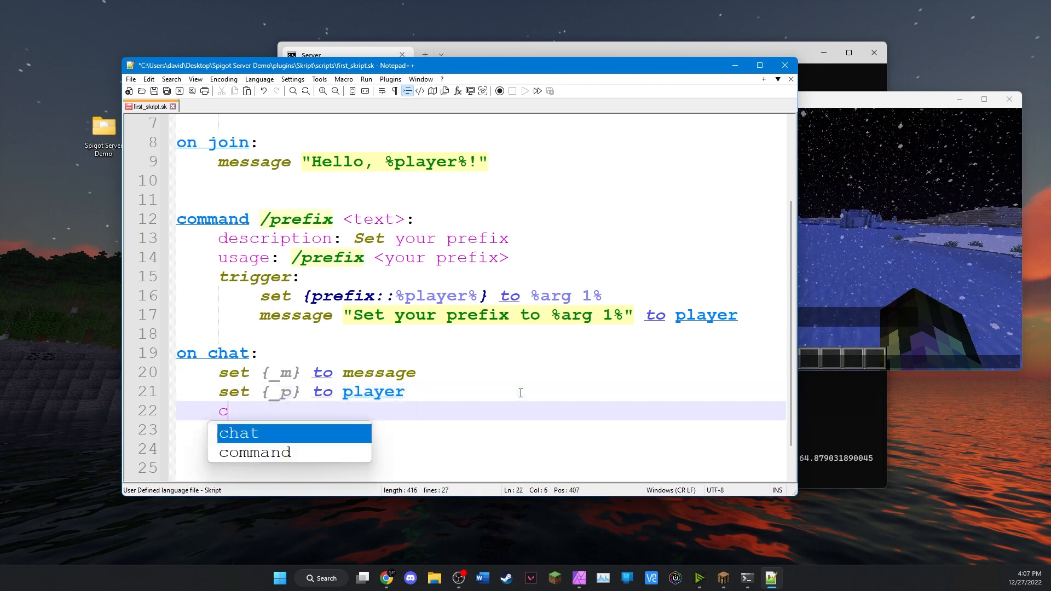
text(ancel even)
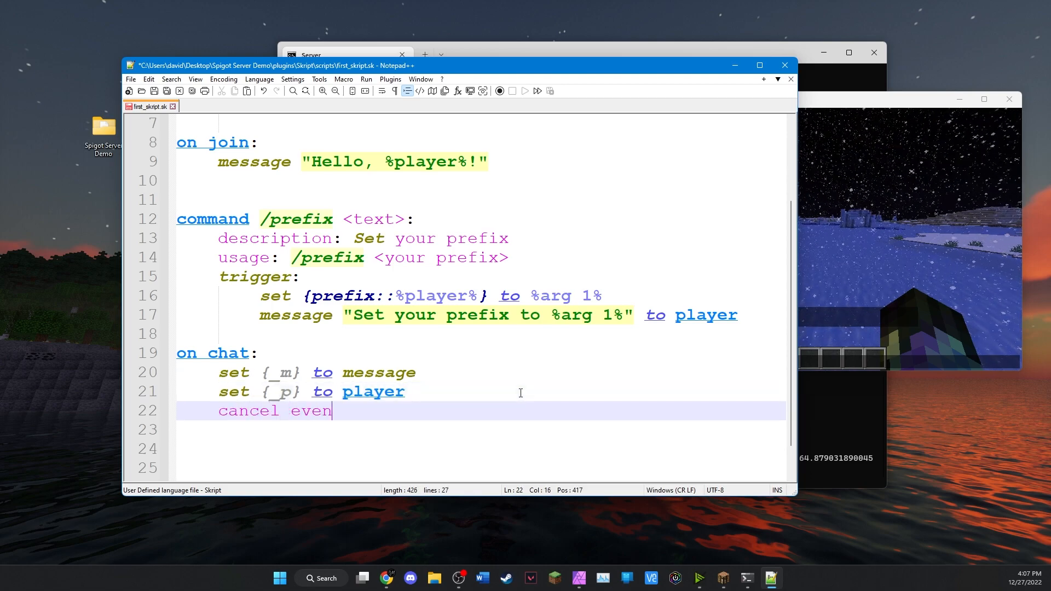
text(t)
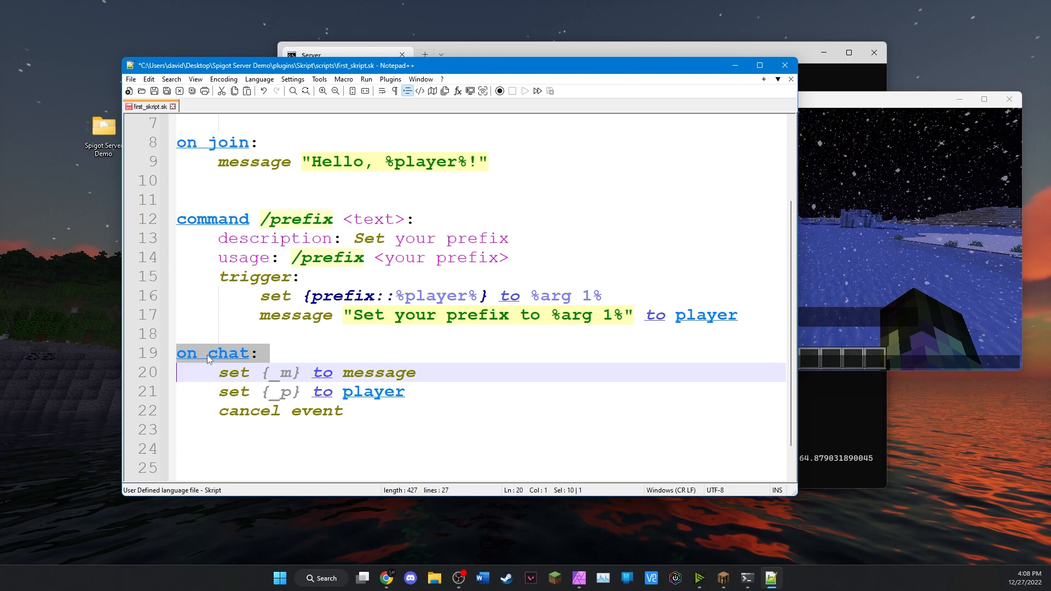
click(343, 410)
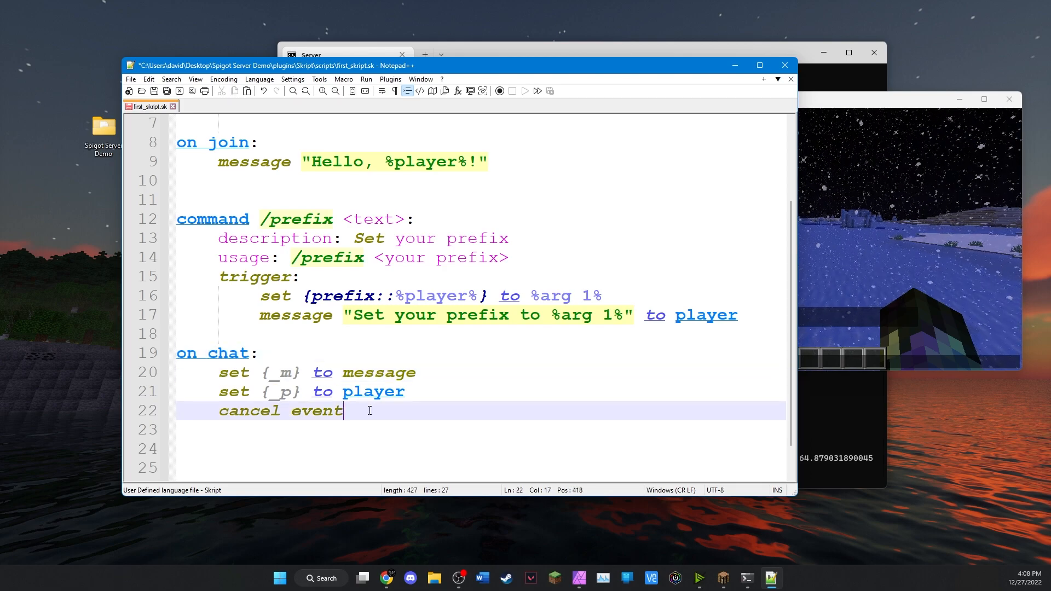
scroll(down, 3)
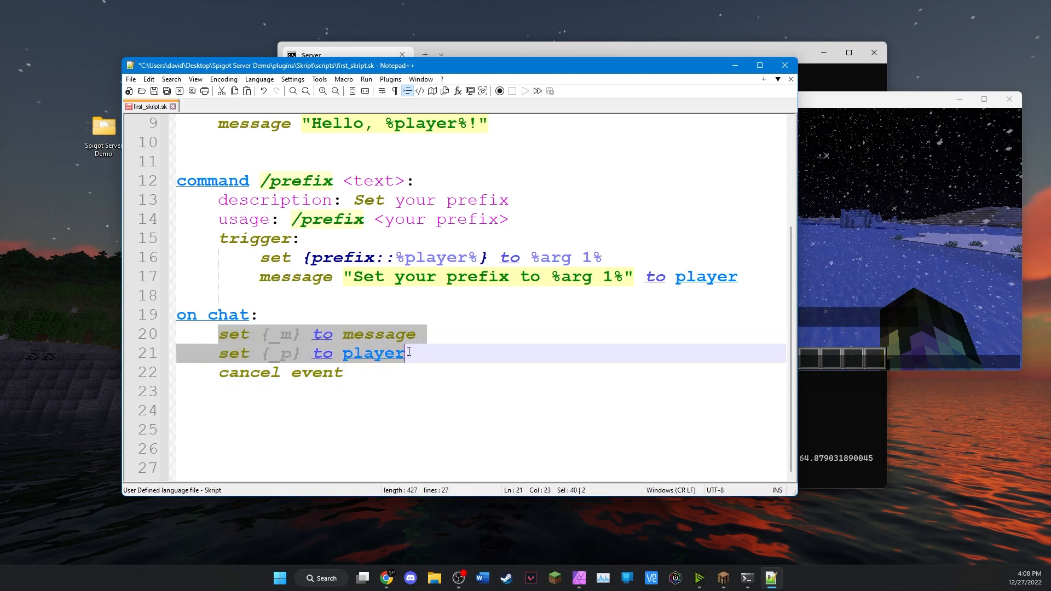
Step: Start the broadcast string after cancel event with the prefix expression %{prefix::%{_p}%}%
click(373, 373)
text(broadcast)
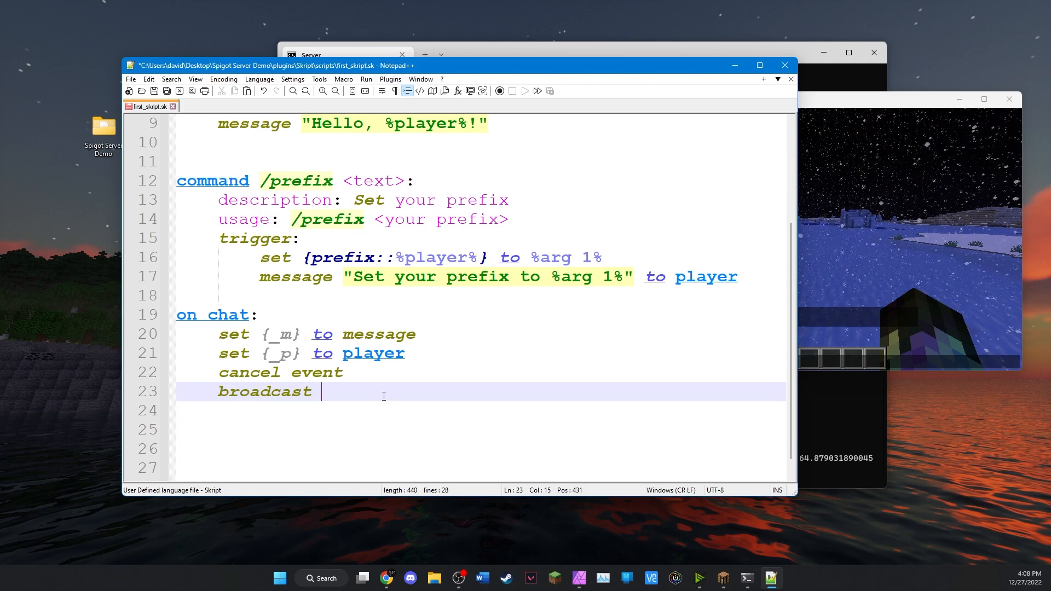
text("%)
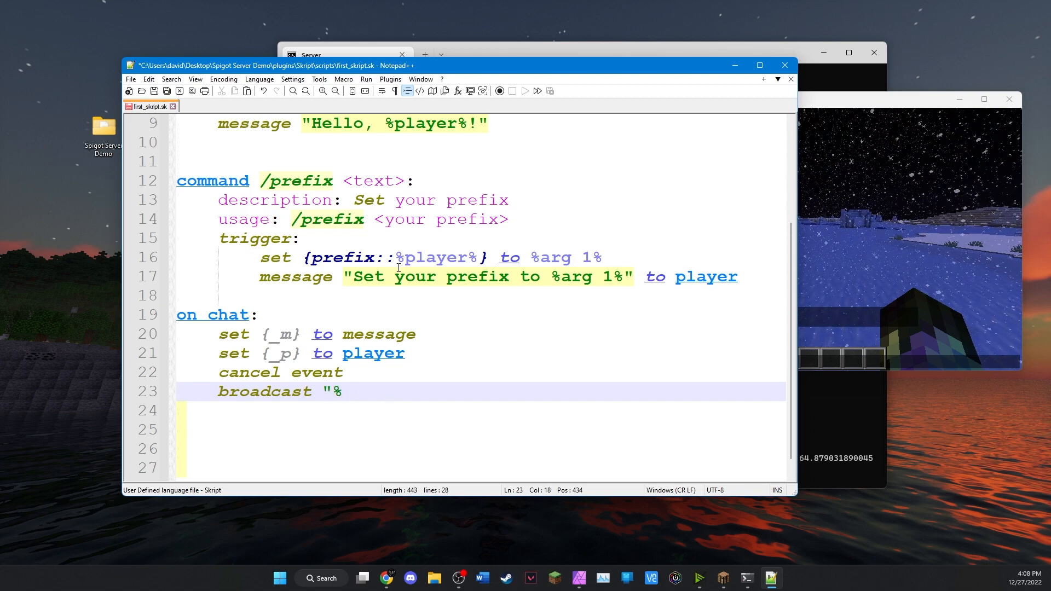
text({prefix::%)
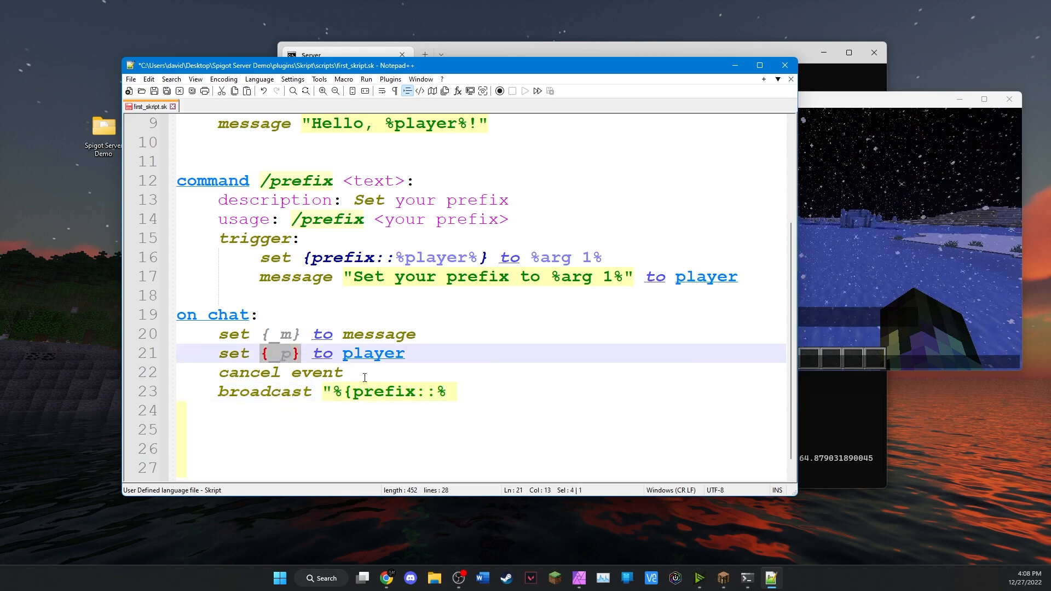
click(449, 392)
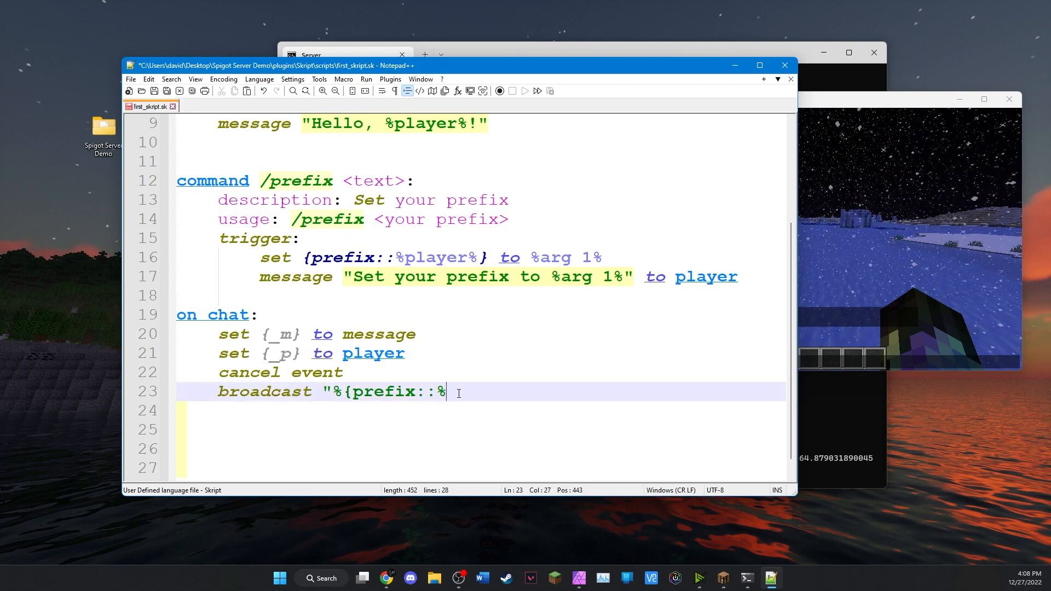
text({_p})
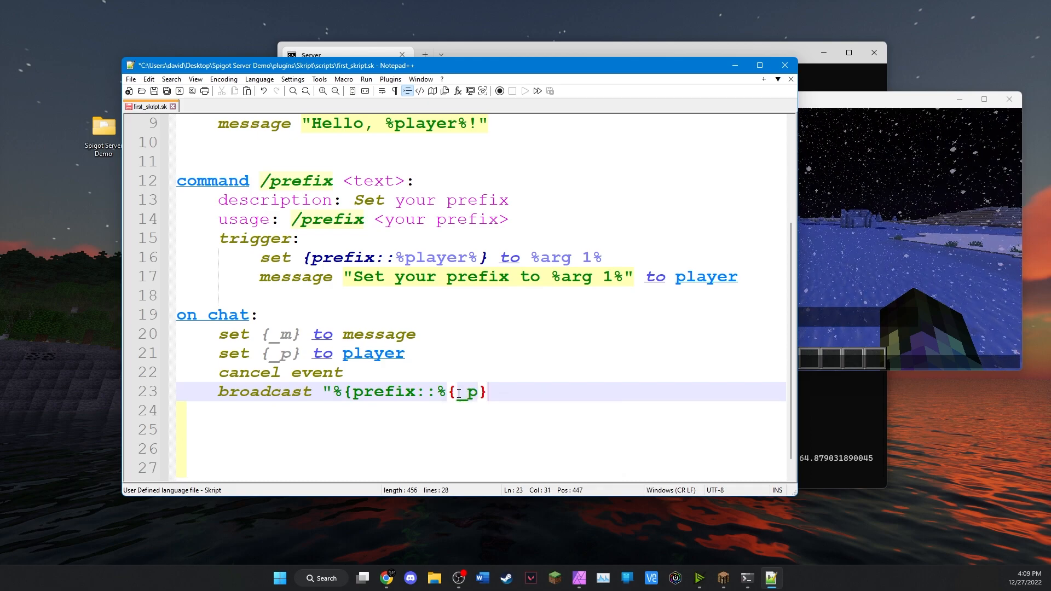
text(%})
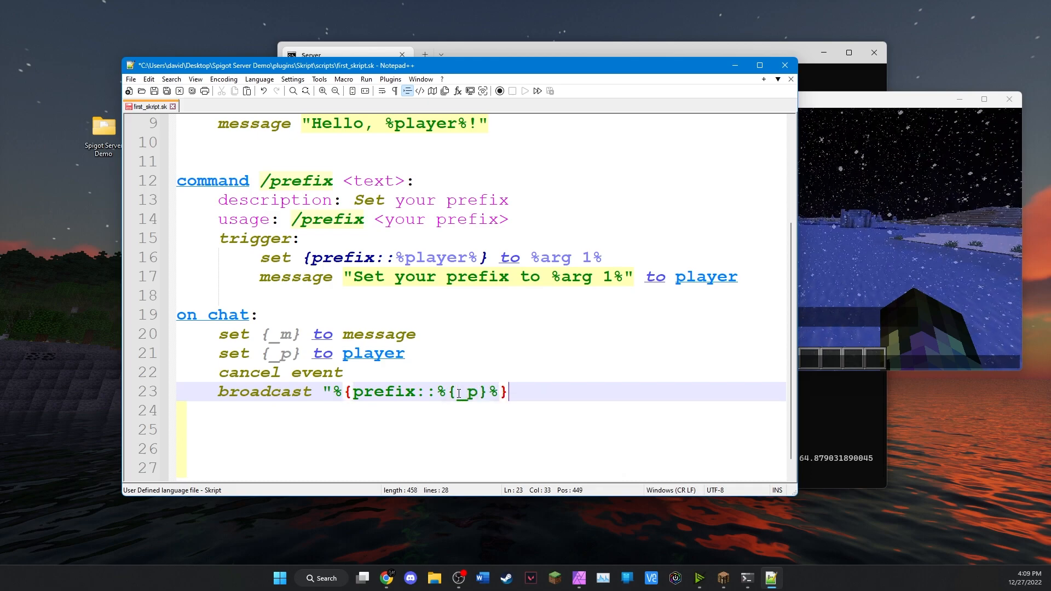
text(%)
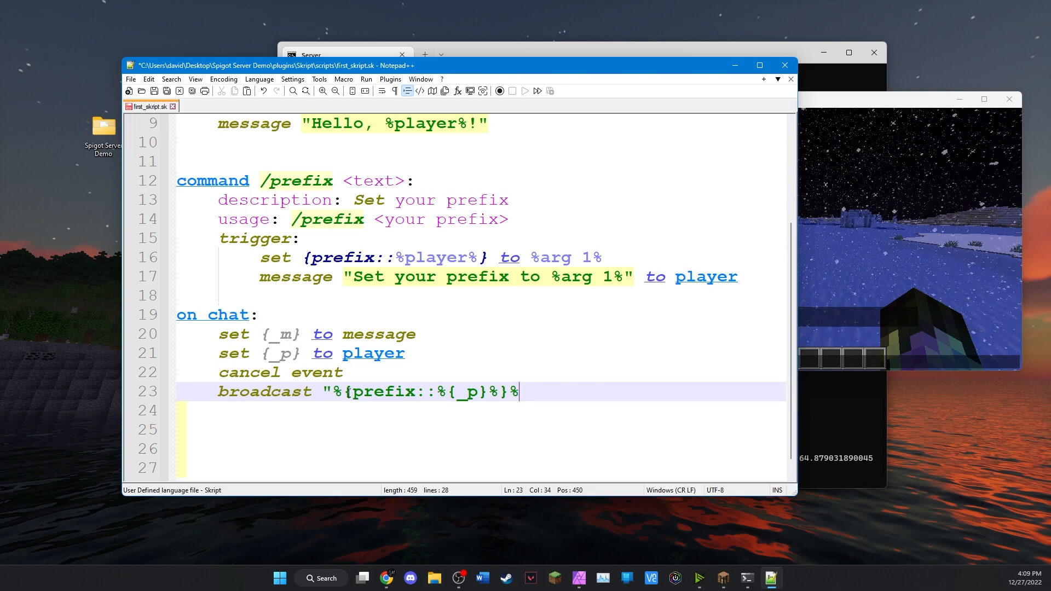
double_click(380, 392)
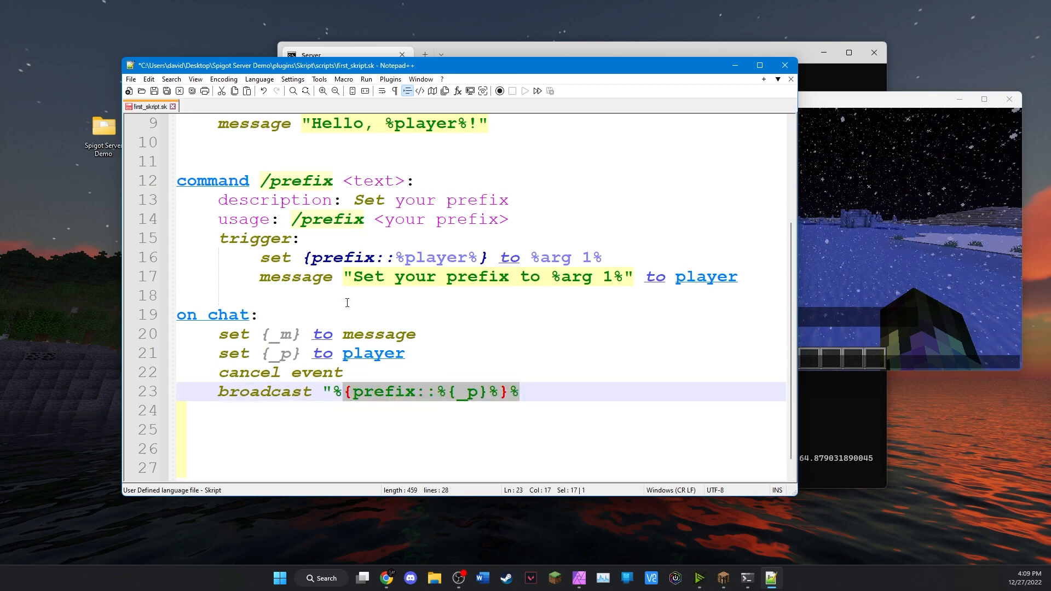
Step: Append %{_p}% and %{_m}% to finish the broadcast string
click(520, 391)
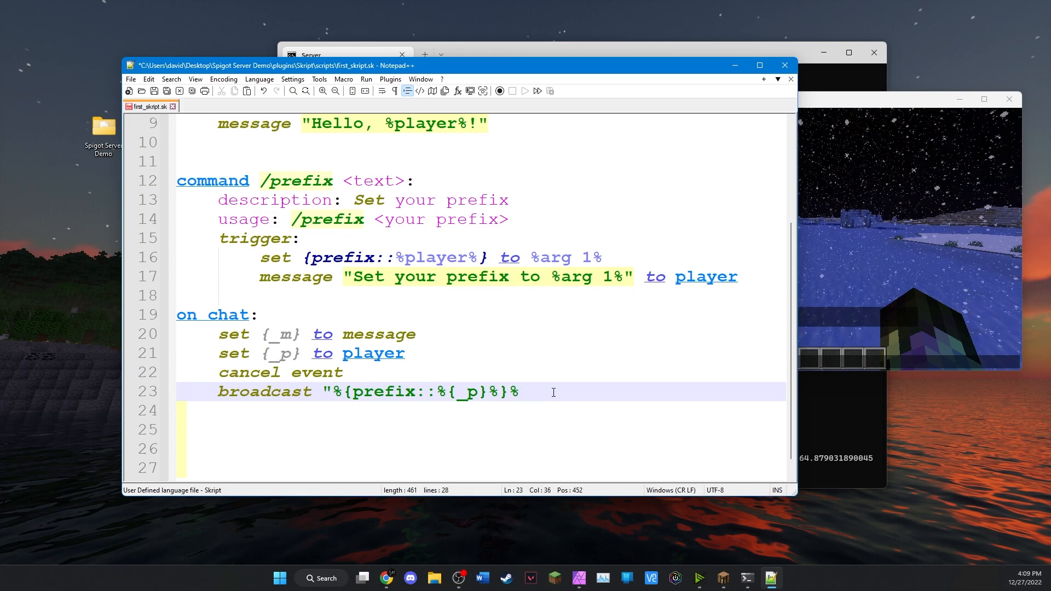
text(%{_p)
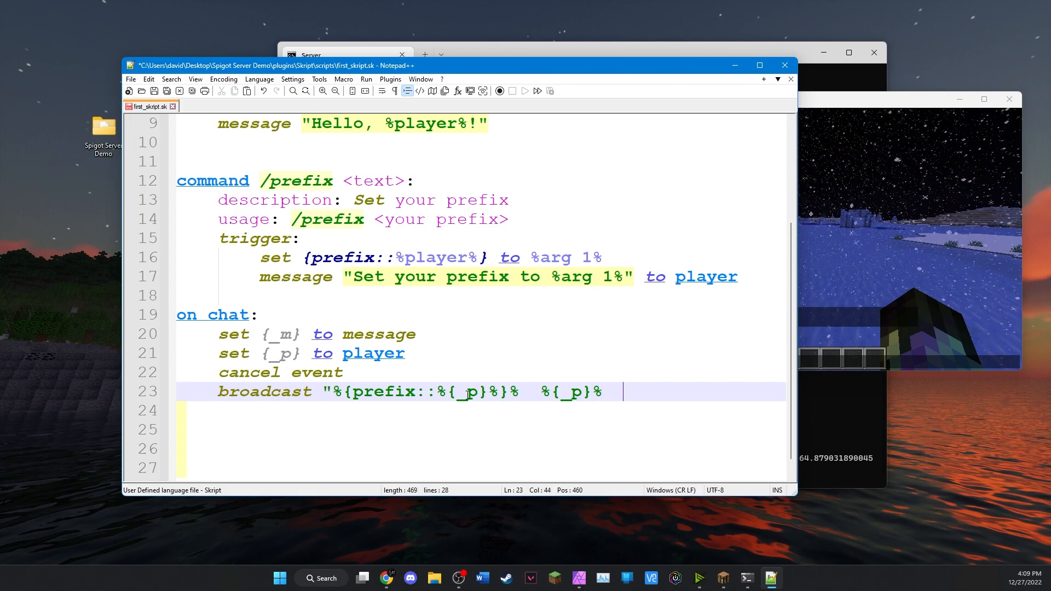
text(%{)
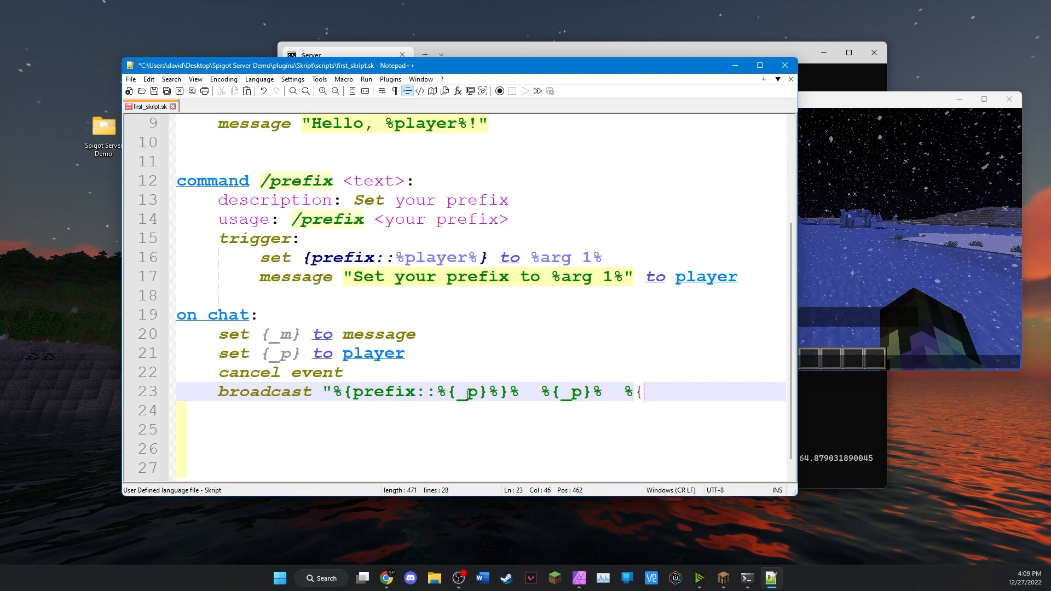
text({)
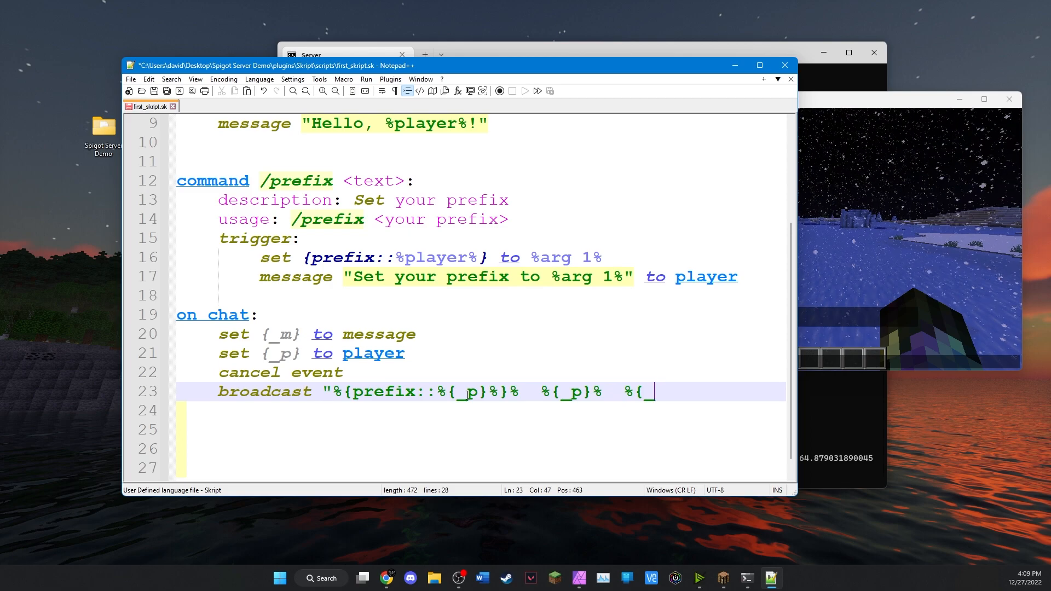
text(_m}%")
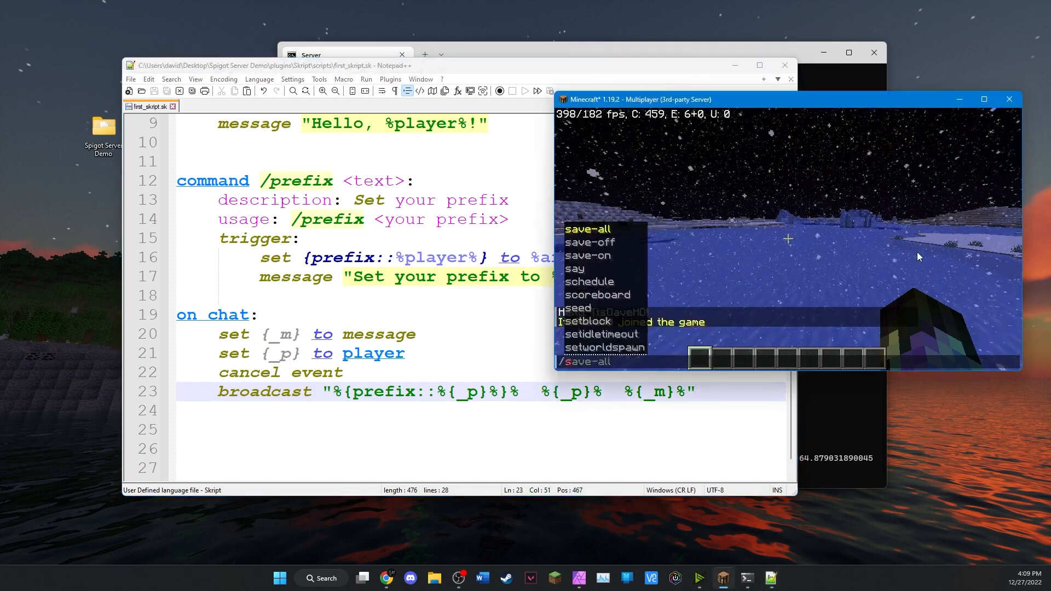
Step: Run '/skript reload first_skript.sk' in the Minecraft chat
text(/script reload first_skript.sk)
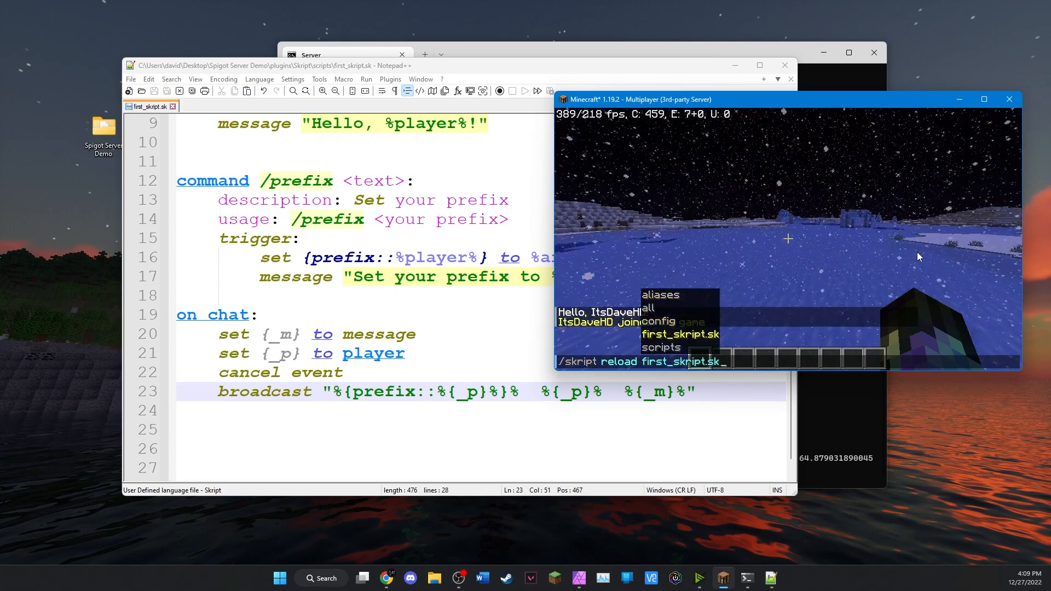
key(Return)
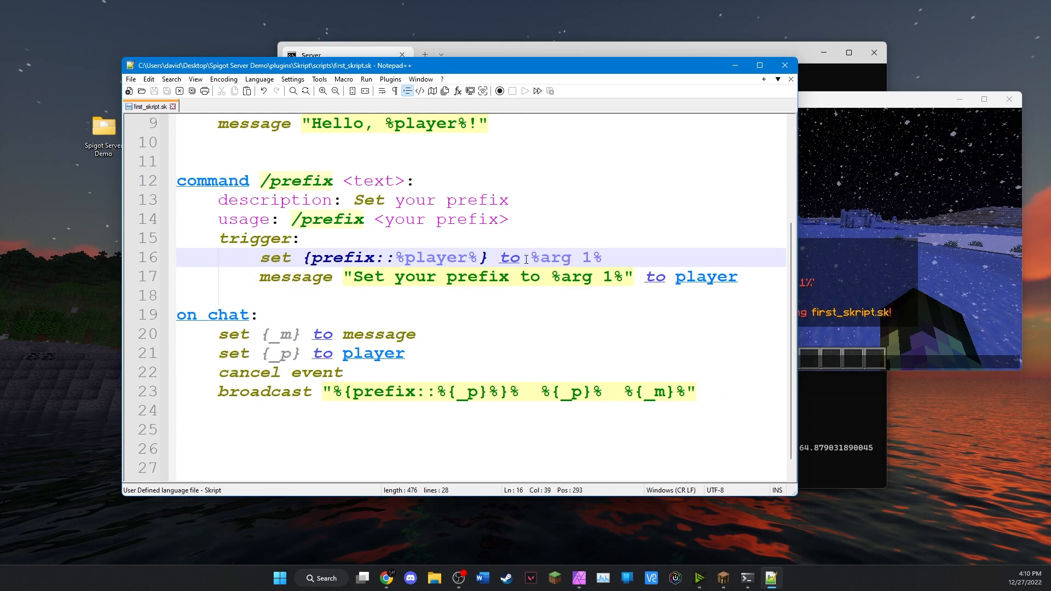
Step: Remove the percent signs around arg 1 on line 16 so it reads 'to arg 1'
click(589, 261)
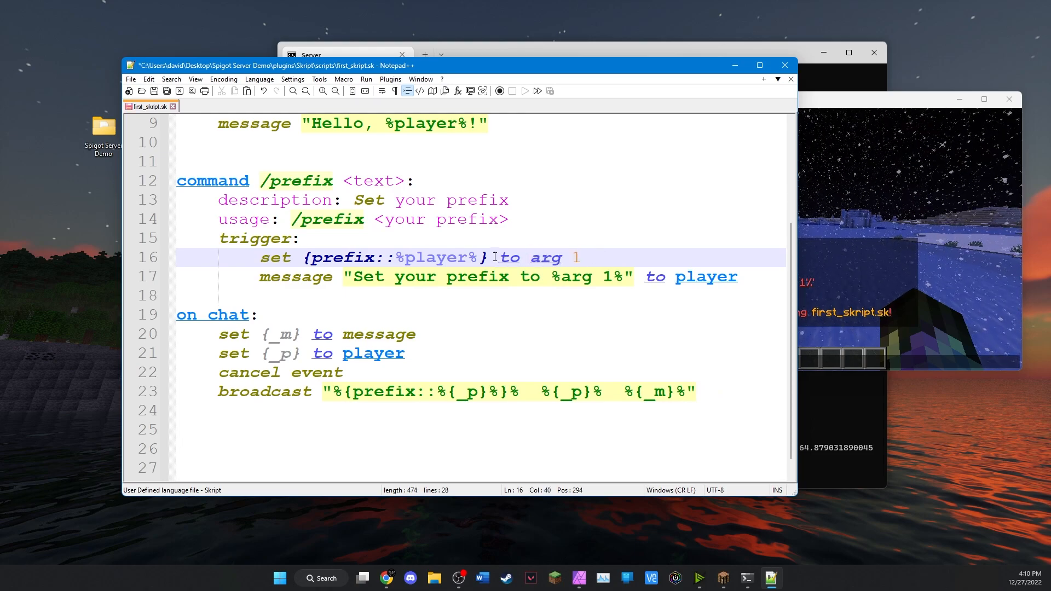
double_click(546, 257)
text(/)
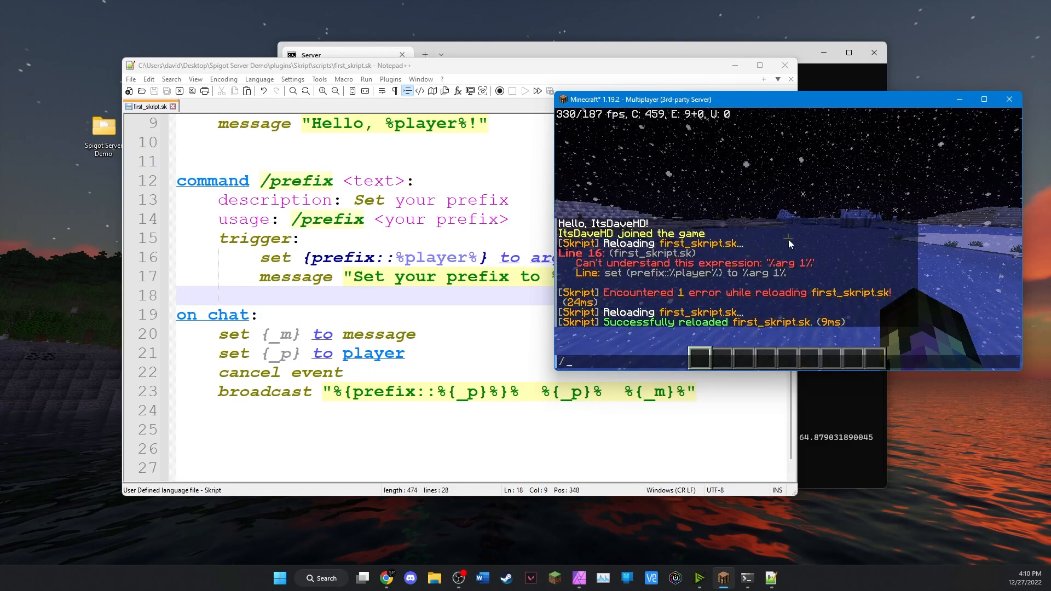
Step: Run '/prefix Owner' in Minecraft chat to set the Owner prefix
text(prefix)
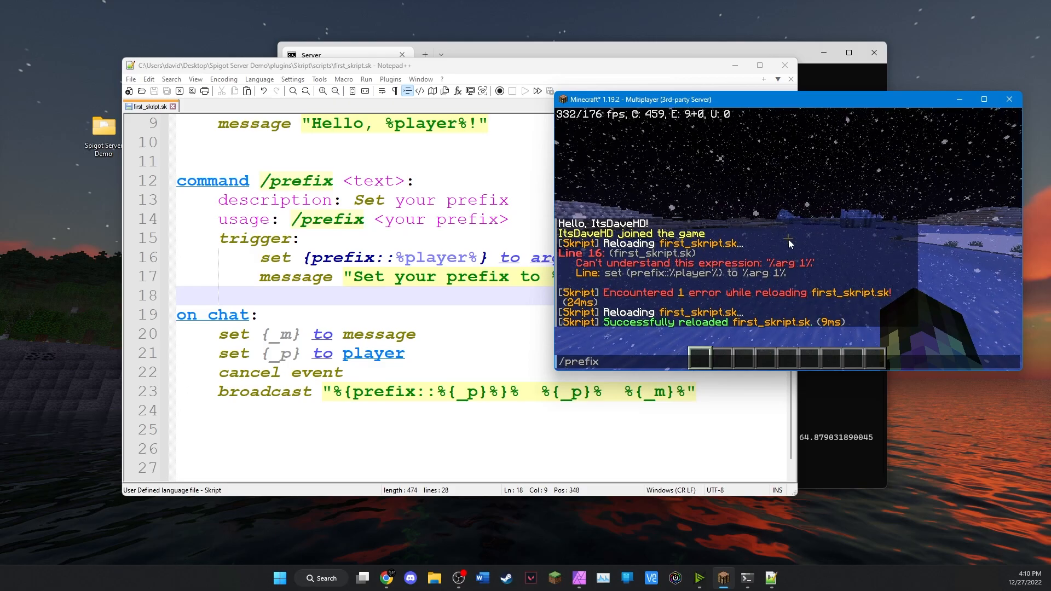
text(Owner)
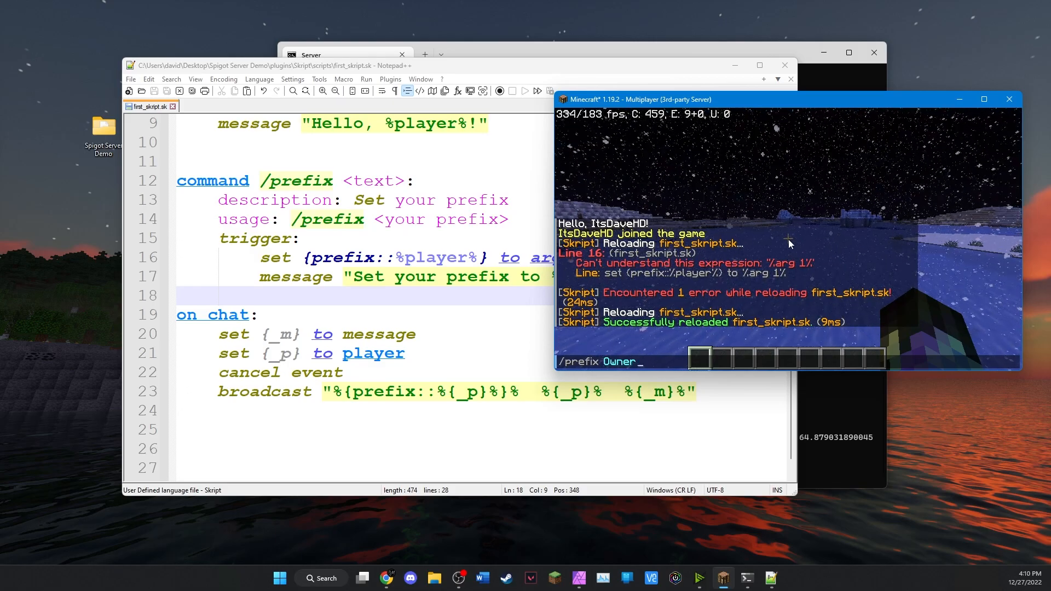
key(Return)
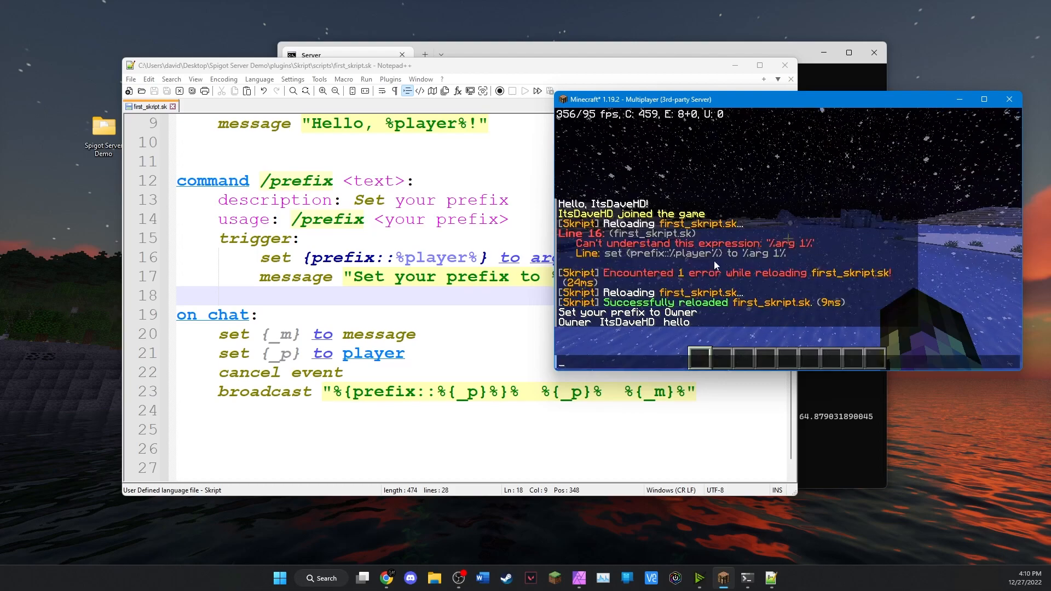
mouse_move(638, 326)
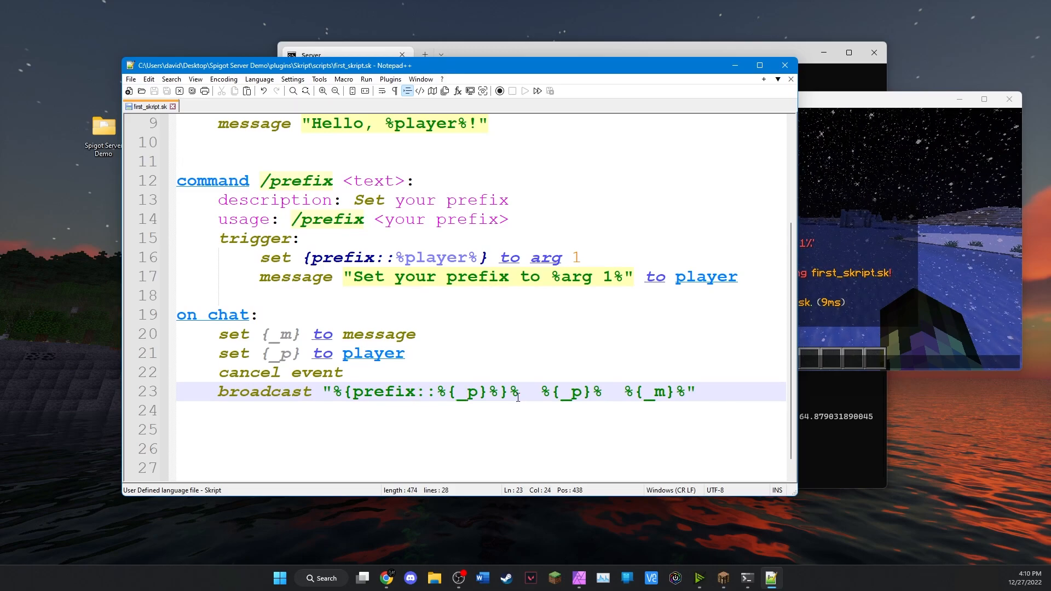
Step: Wrap %{_p}% in angle brackets in line 23's broadcast string, removing the extra space
click(519, 392)
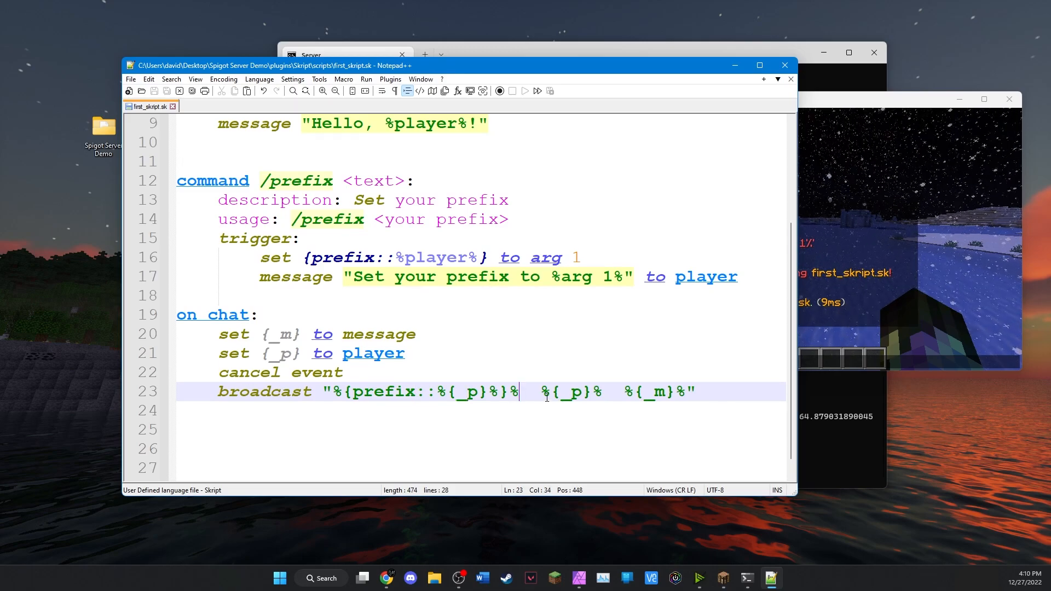
key(Backspace)
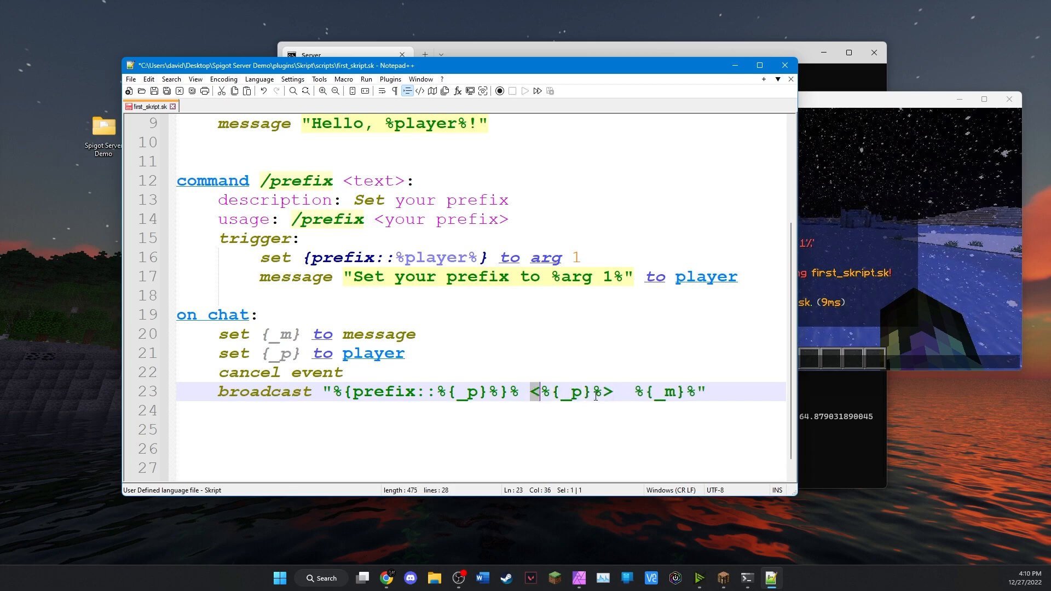
click(608, 392)
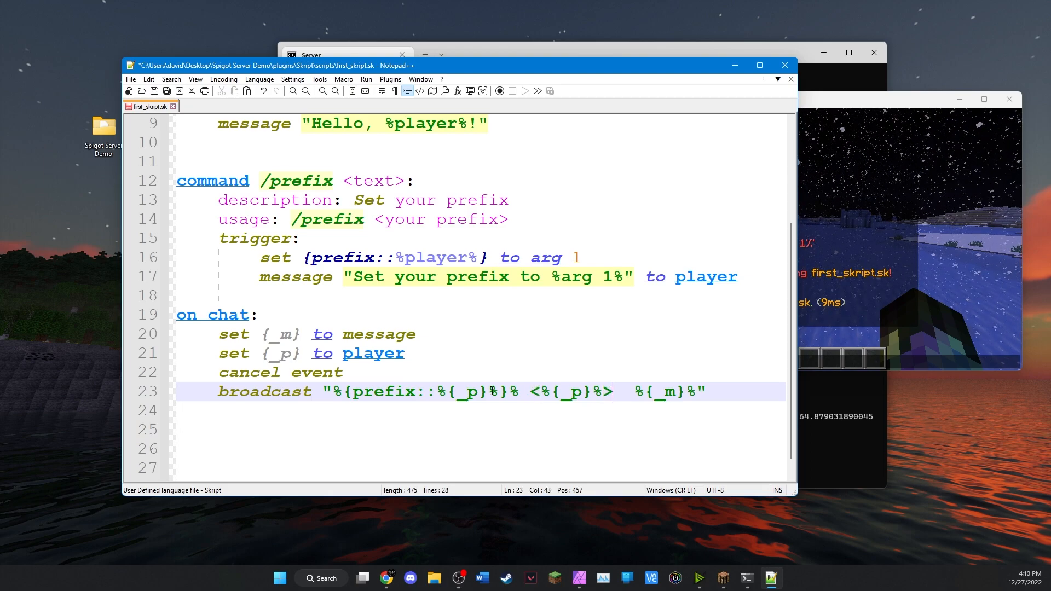